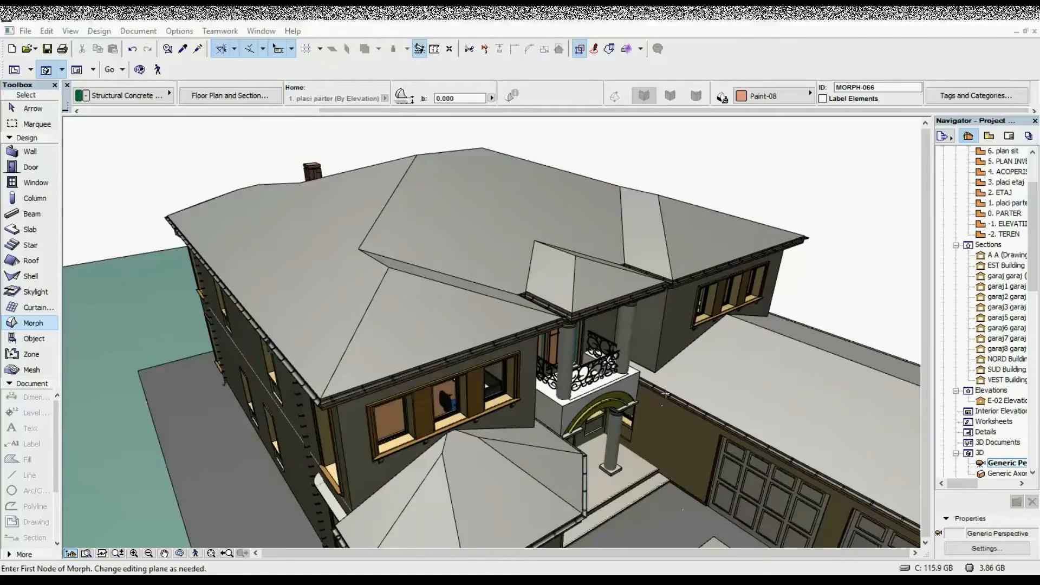
{"action": "mouse_move", "coordinate": [468, 165]}
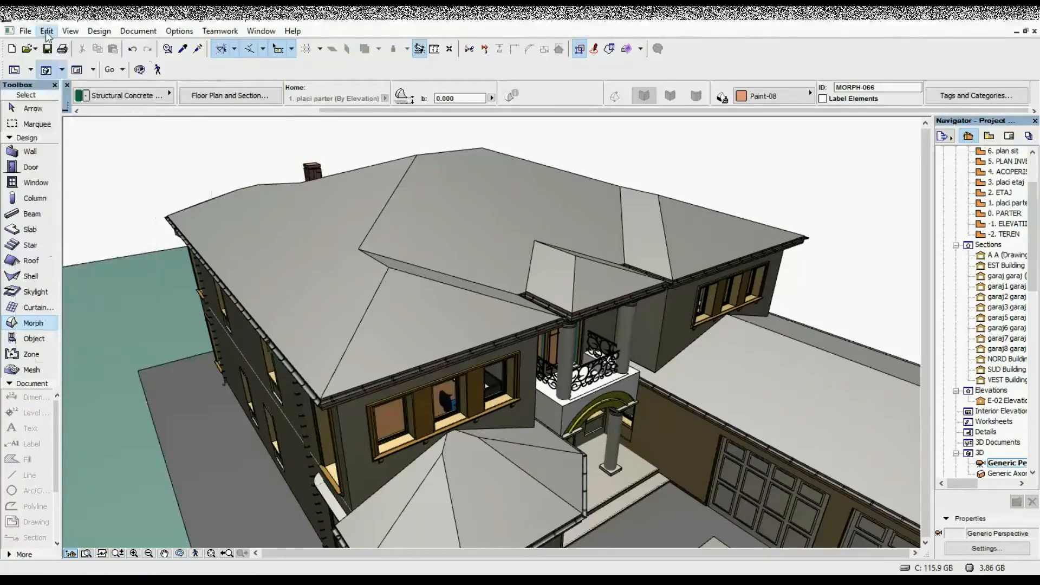
Start the File menu route toward the Library Manager.
{"action": "left_click", "coordinate": [25, 30]}
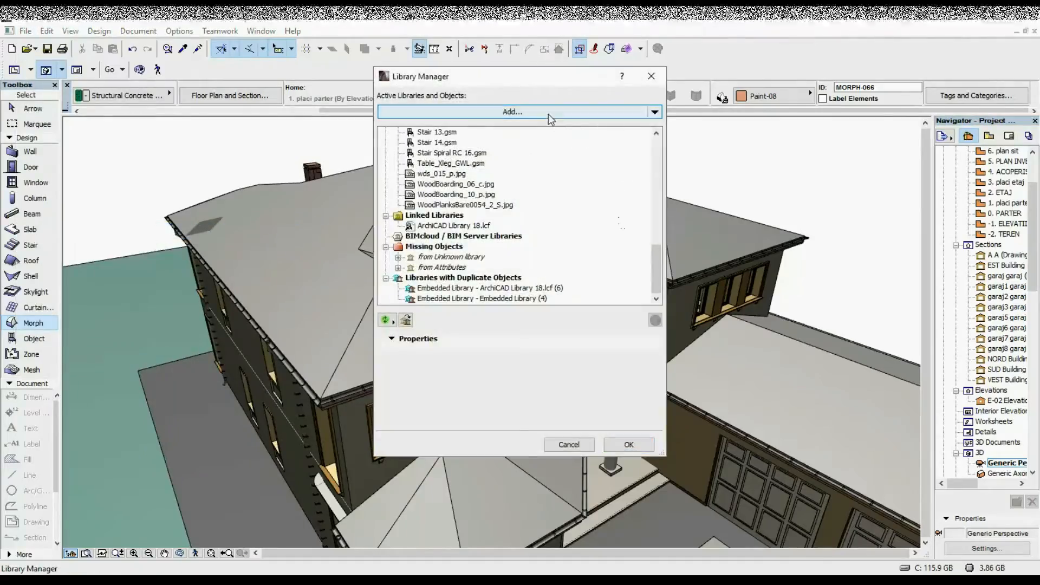
Add TelhasCOBERT_TelhasolMarselhaMG_b1.lcf from the Desktop as a linked library and confirm.
{"action": "left_click", "coordinate": [512, 112]}
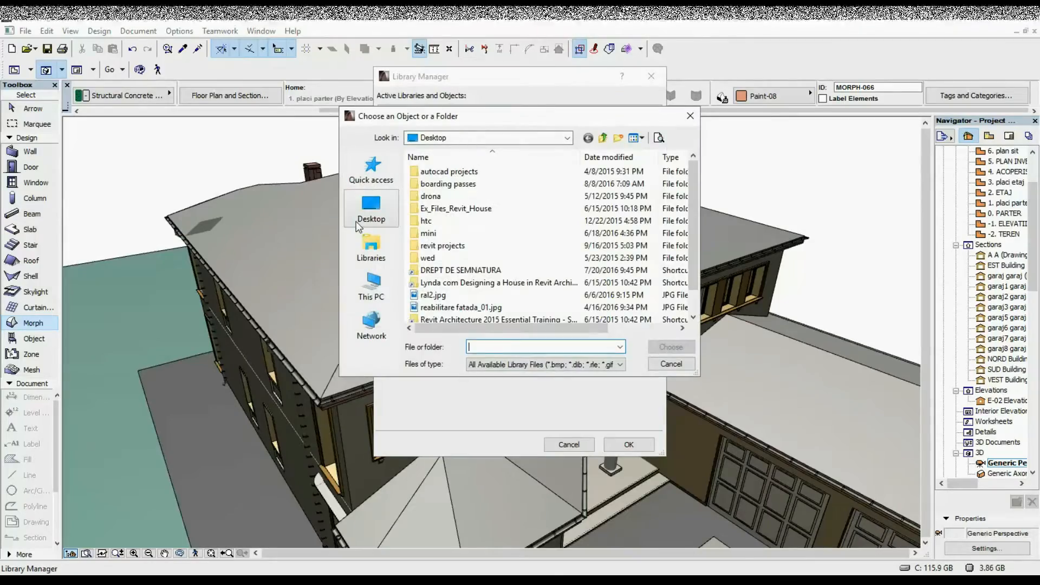
{"action": "left_click", "coordinate": [629, 138]}
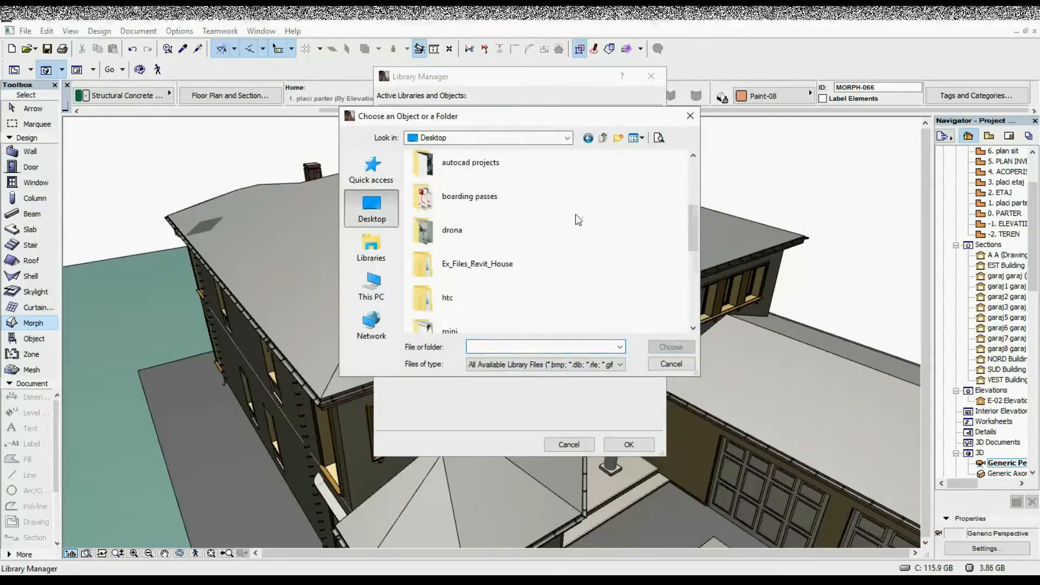
{"action": "scroll", "scroll_direction": "down", "scroll_amount": 3}
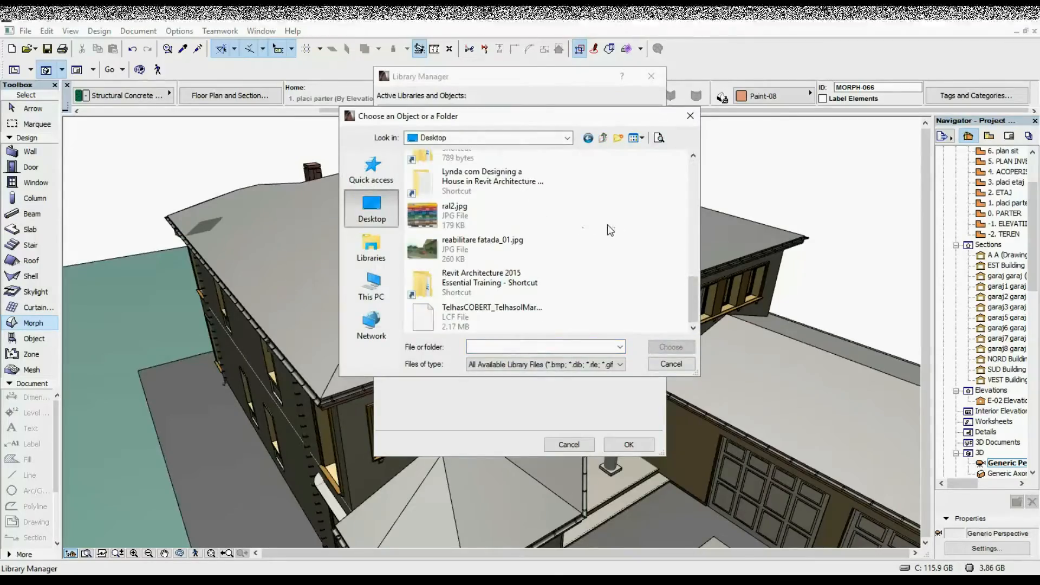
{"action": "left_click", "coordinate": [491, 317]}
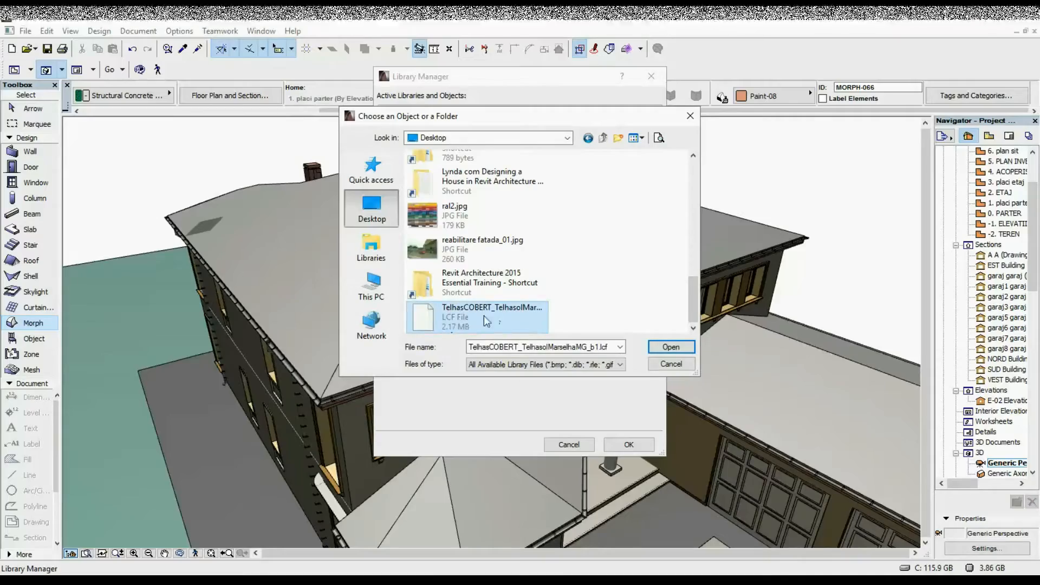
{"action": "mouse_move", "coordinate": [602, 335]}
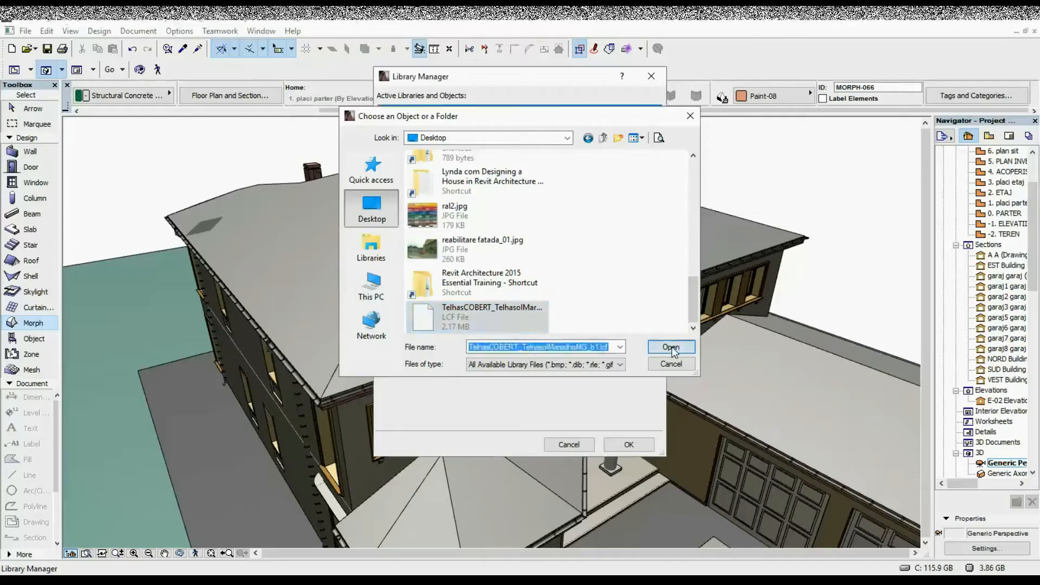
{"action": "left_click", "coordinate": [670, 346]}
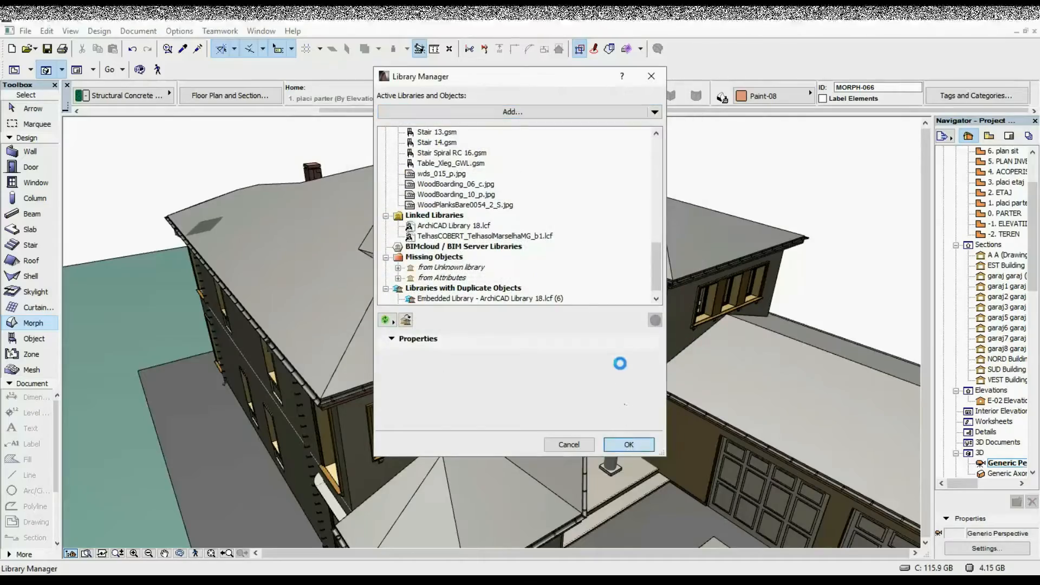
{"action": "left_click", "coordinate": [627, 444]}
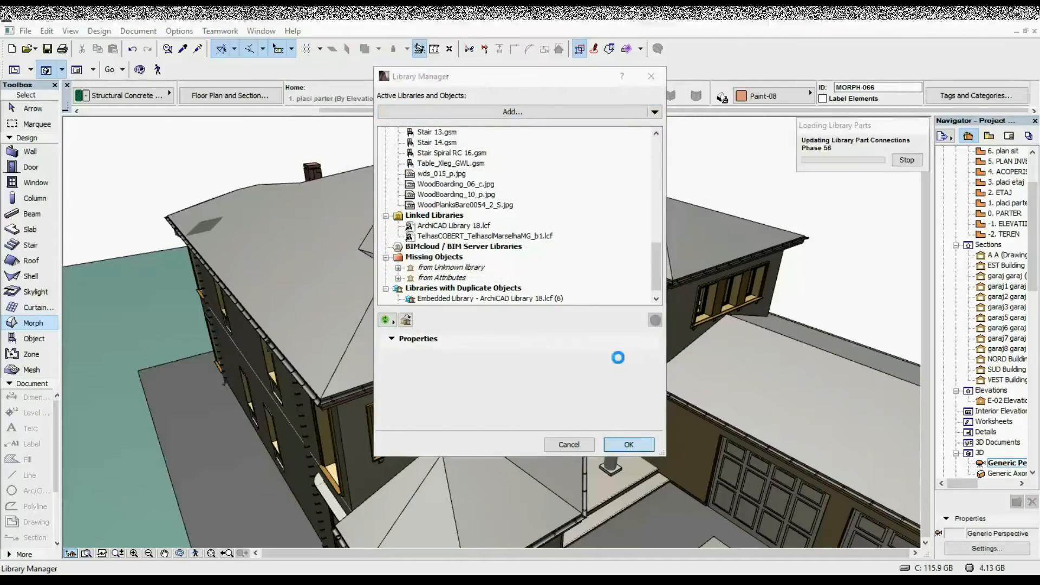
{"action": "left_click", "coordinate": [627, 444]}
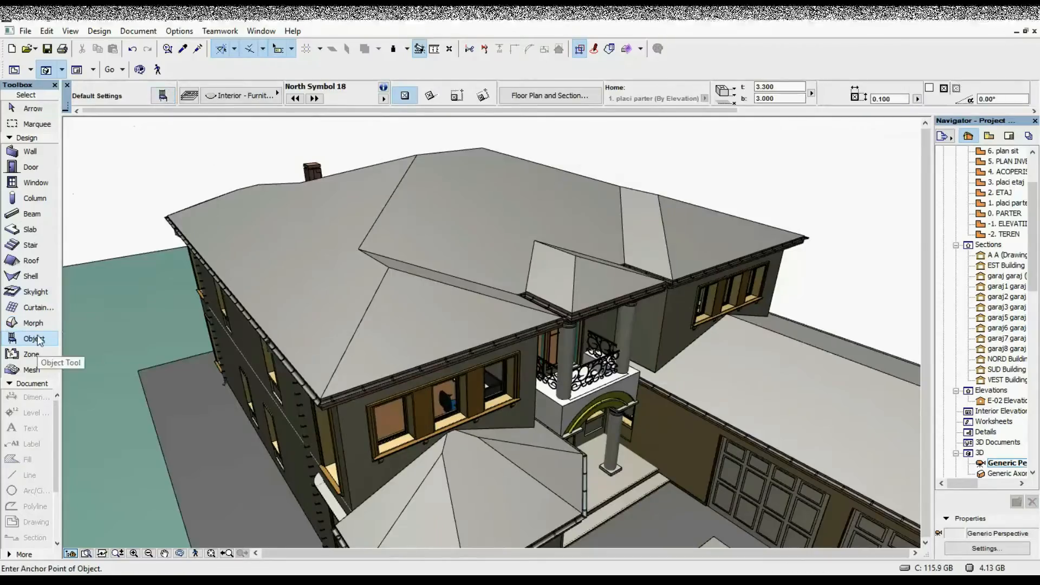
In Object Default Settings choose TMMG-TelhaPlanaEncaixe from TelhasCOBERT > MARSELHA MG and confirm.
{"action": "left_click", "coordinate": [162, 96]}
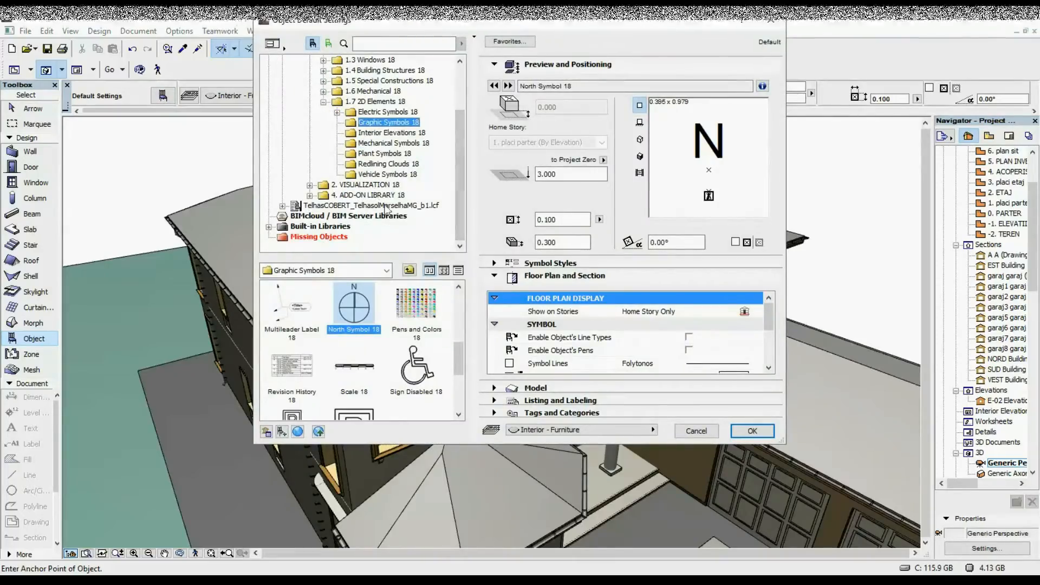
{"action": "mouse_move", "coordinate": [348, 211]}
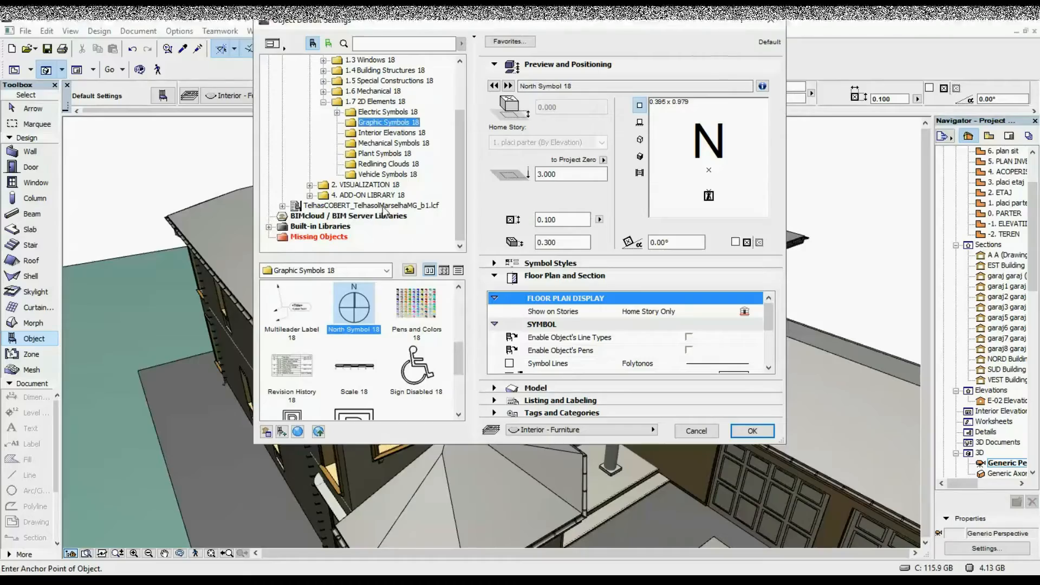
{"action": "left_click", "coordinate": [371, 205]}
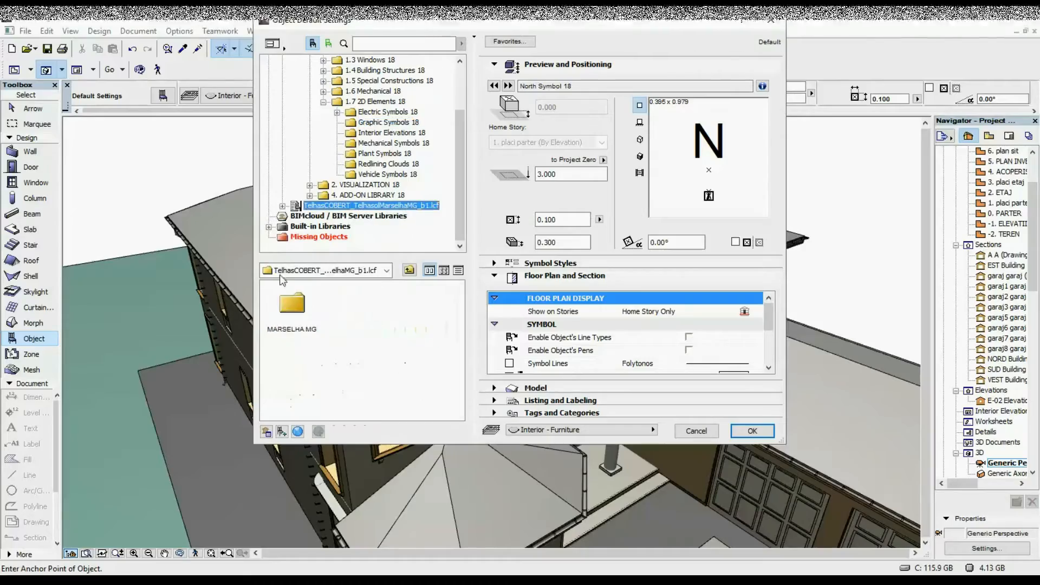
{"action": "double_click", "coordinate": [291, 302]}
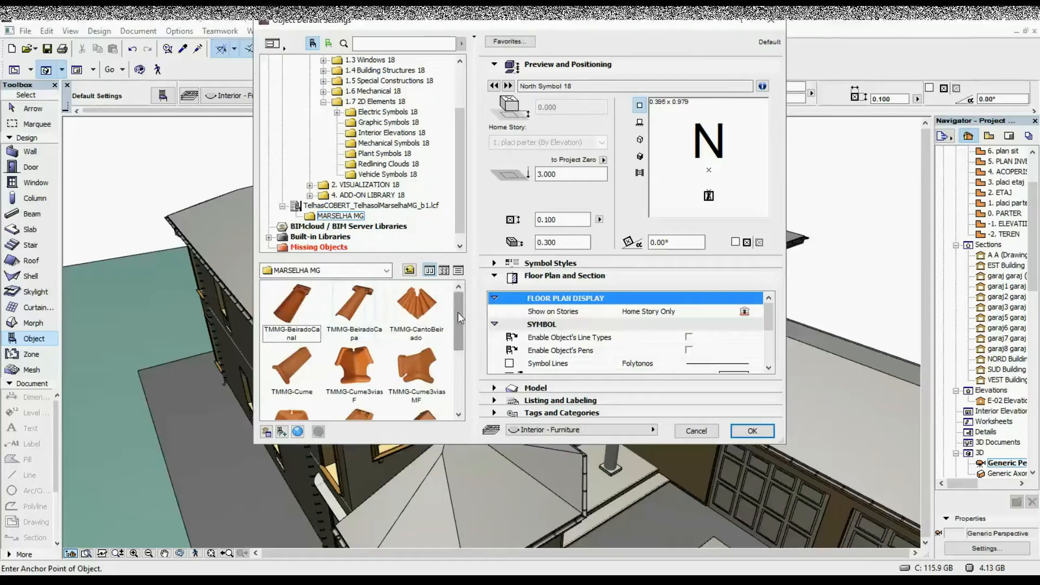
{"action": "scroll", "scroll_direction": "down", "scroll_amount": 3}
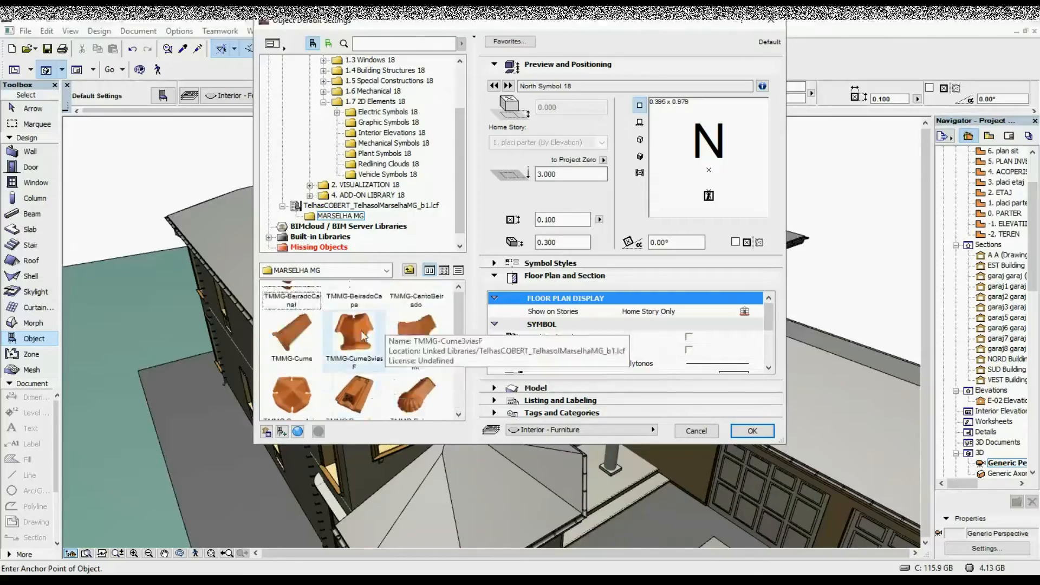
{"action": "scroll", "scroll_direction": "up", "scroll_amount": 3}
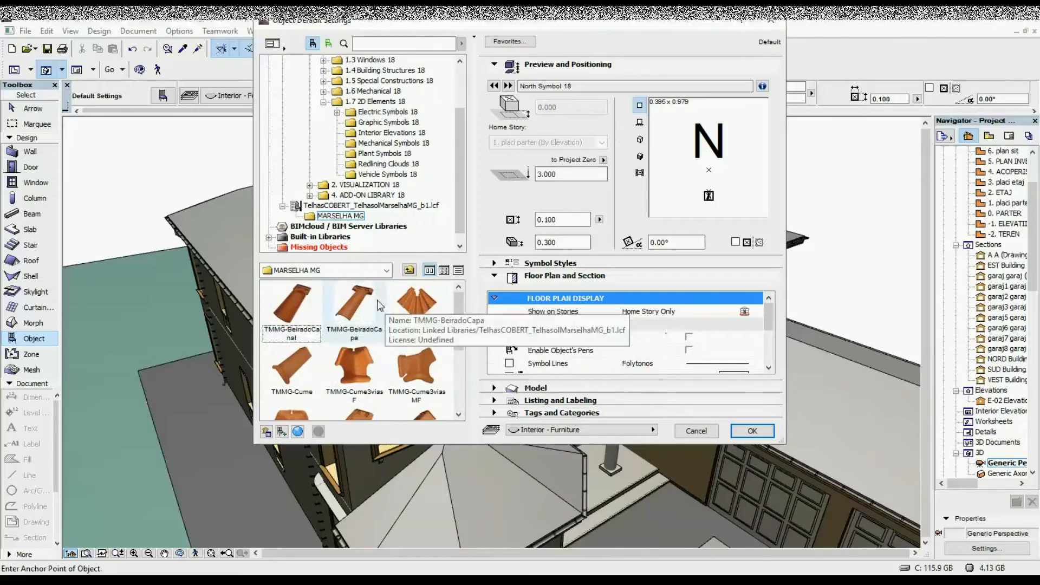
{"action": "mouse_move", "coordinate": [416, 306]}
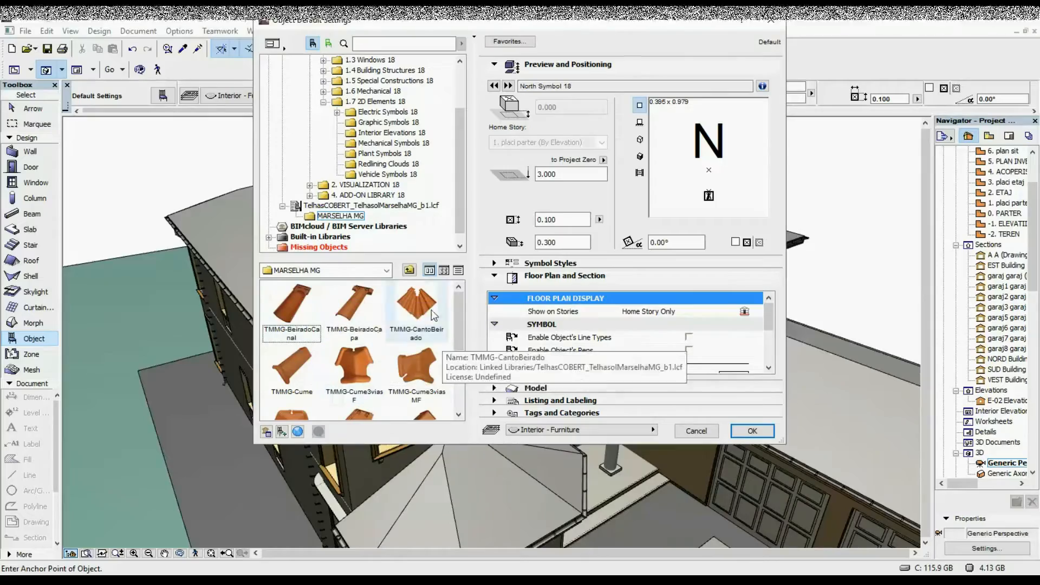
{"action": "scroll", "scroll_direction": "down", "scroll_amount": 3}
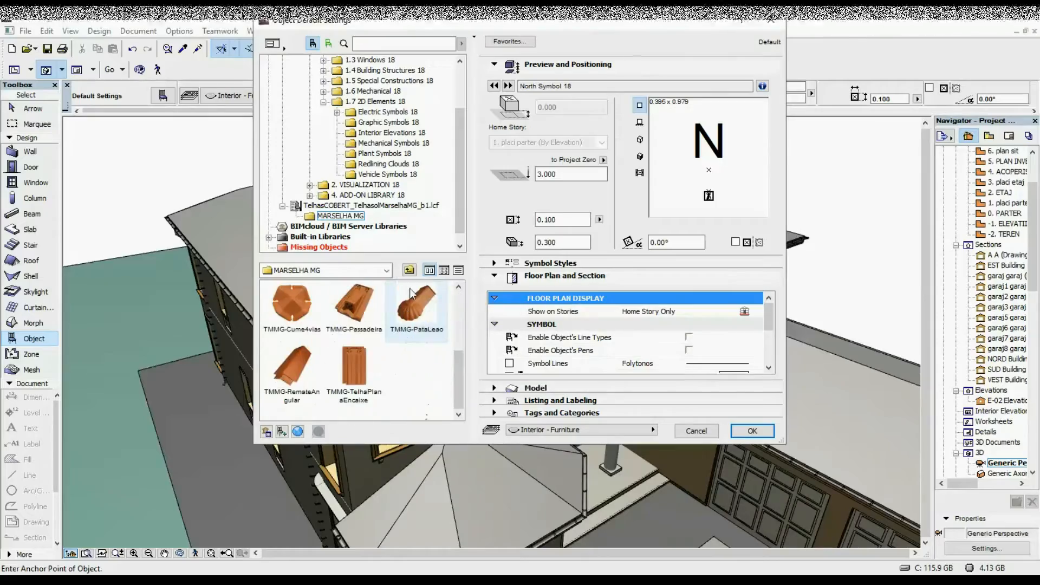
{"action": "left_click", "coordinate": [353, 367]}
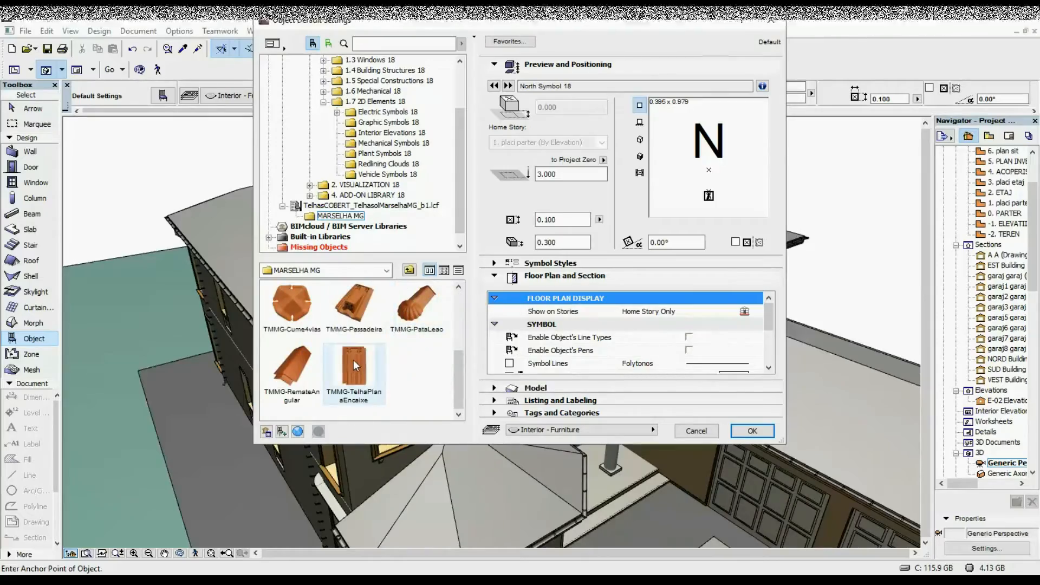
{"action": "left_click", "coordinate": [353, 365]}
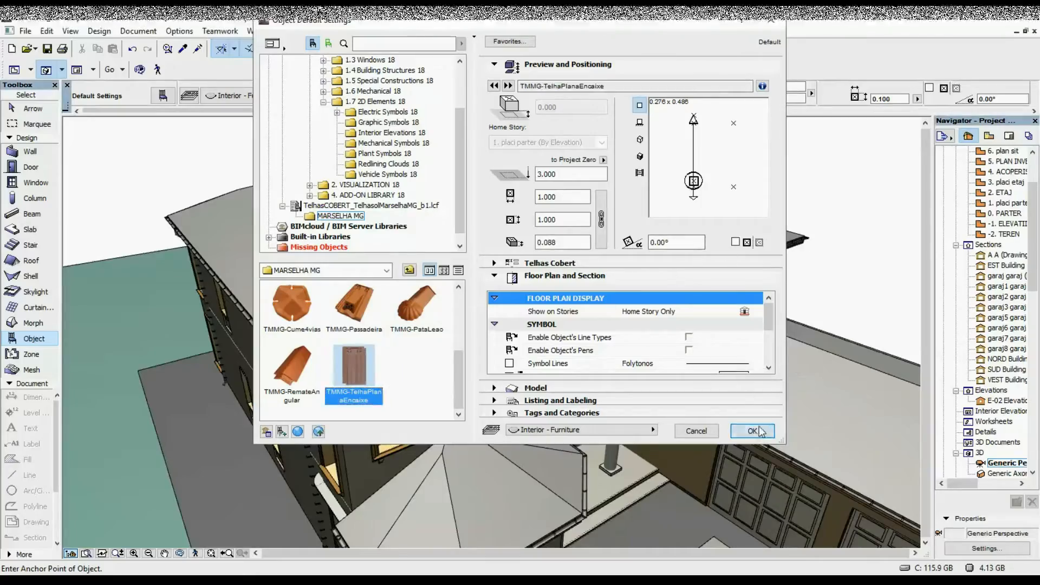
{"action": "left_click", "coordinate": [752, 430]}
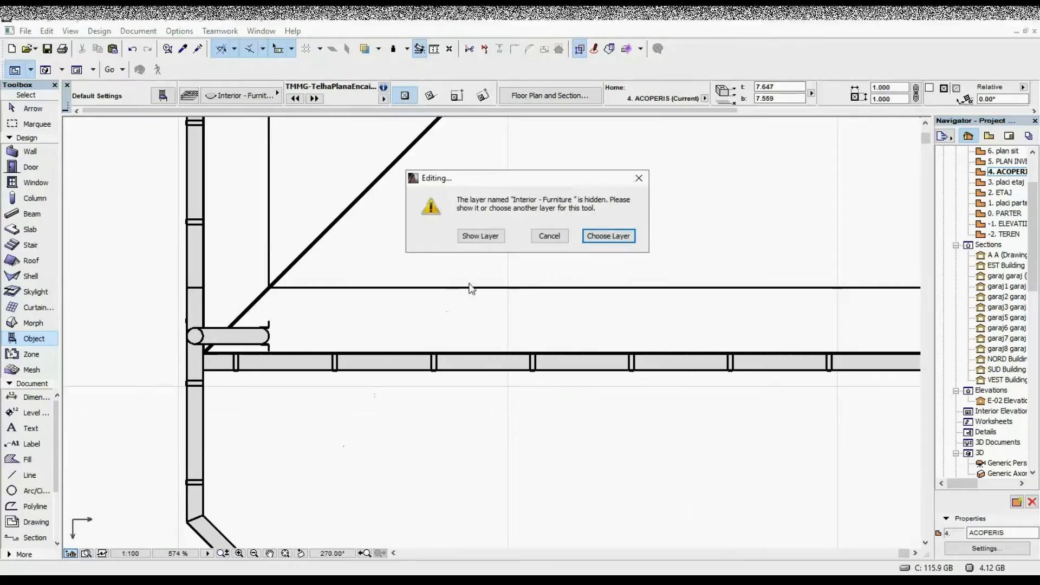
{"action": "mouse_move", "coordinate": [480, 236]}
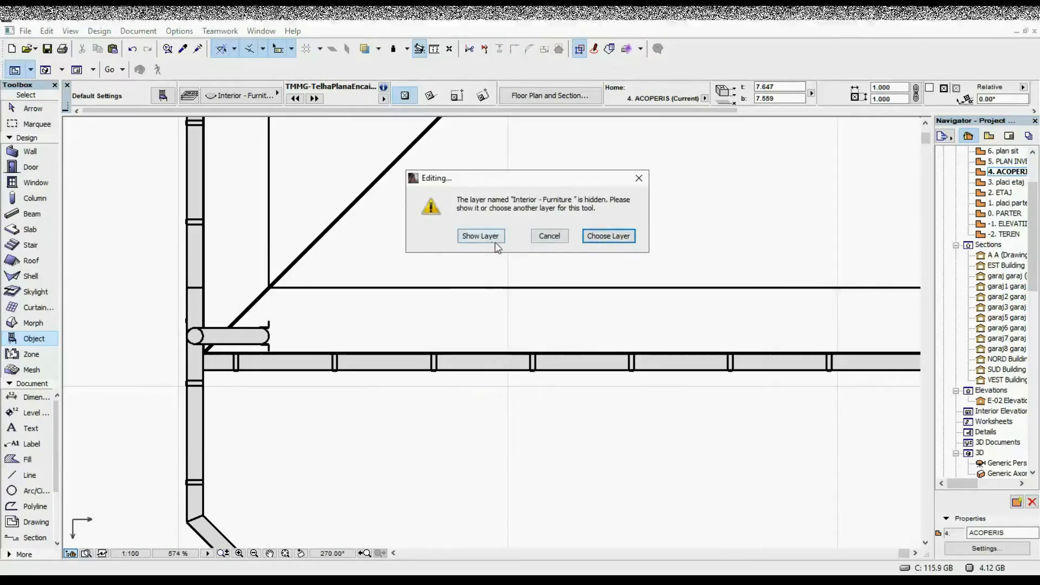
Make the hidden Interior - Furniture layer visible so the placed tile shows on the roof plan.
{"action": "left_click", "coordinate": [480, 235]}
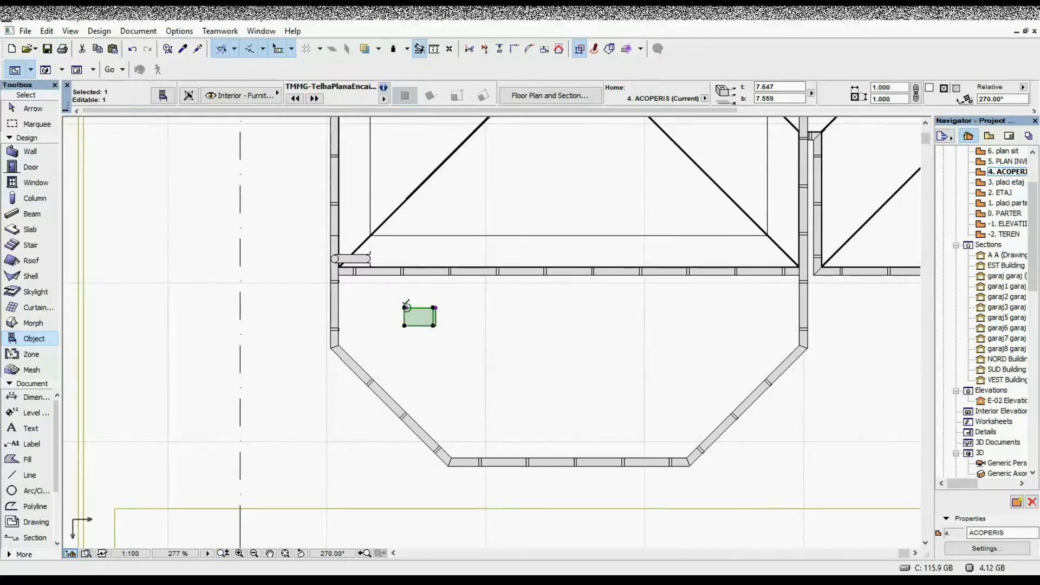
{"action": "scroll", "scroll_direction": "down", "scroll_amount": 3}
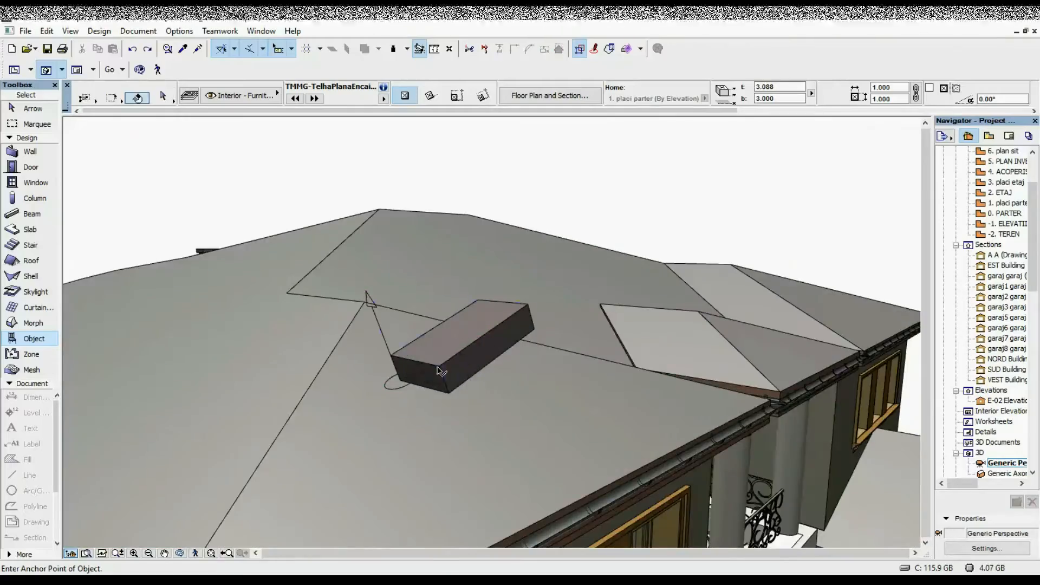
In the tile's Custom Settings set Nível de Detalhe to Alto and confirm.
{"action": "left_click", "coordinate": [451, 345]}
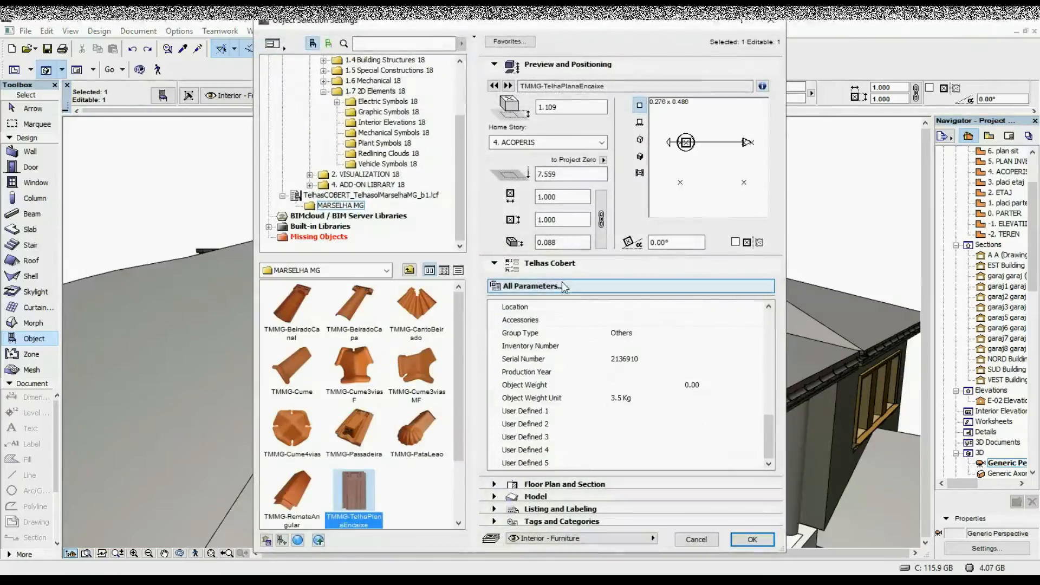
{"action": "left_click", "coordinate": [531, 286]}
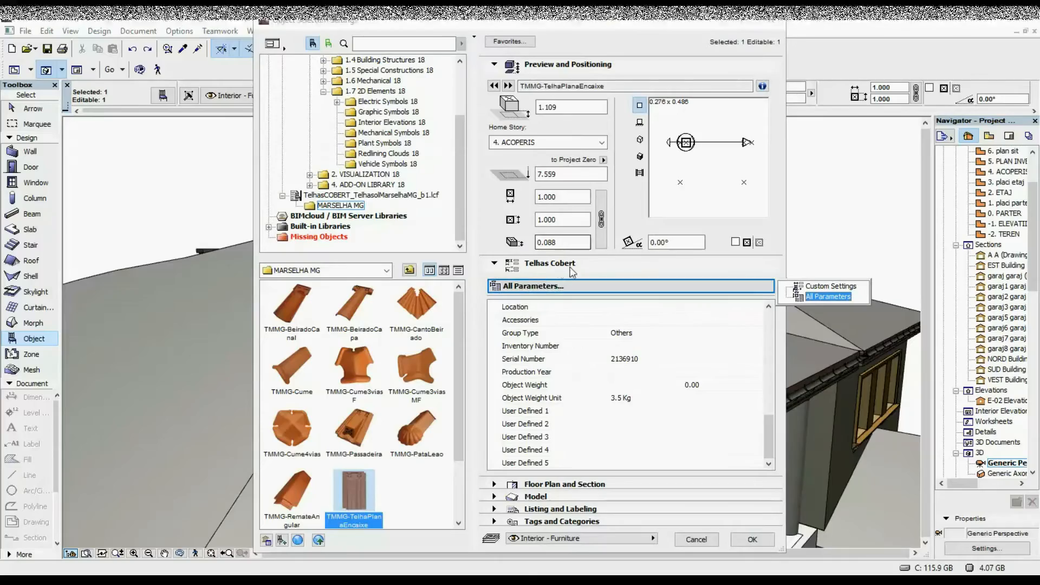
{"action": "left_click", "coordinate": [831, 286]}
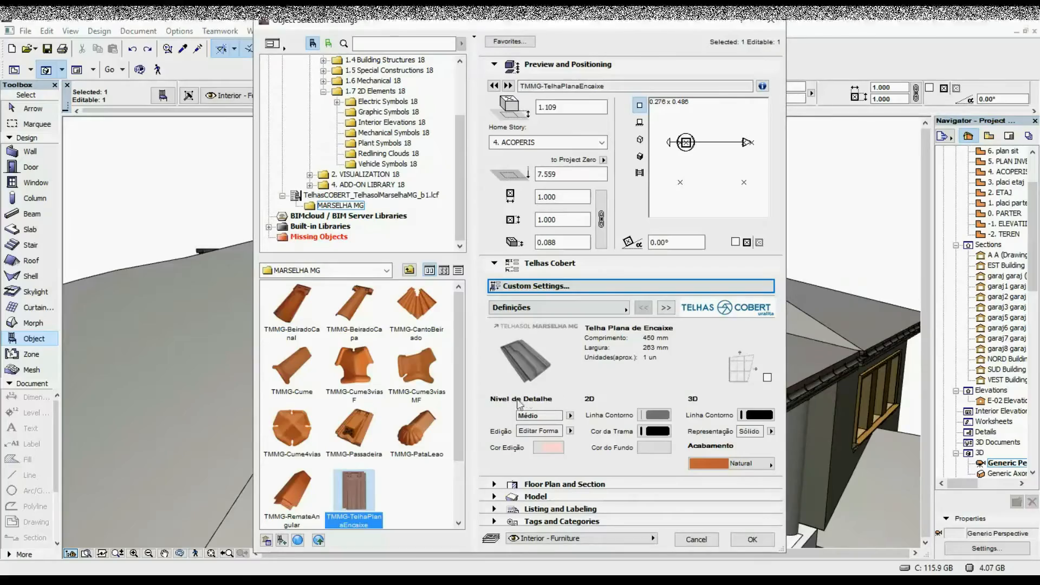
{"action": "left_click", "coordinate": [568, 415]}
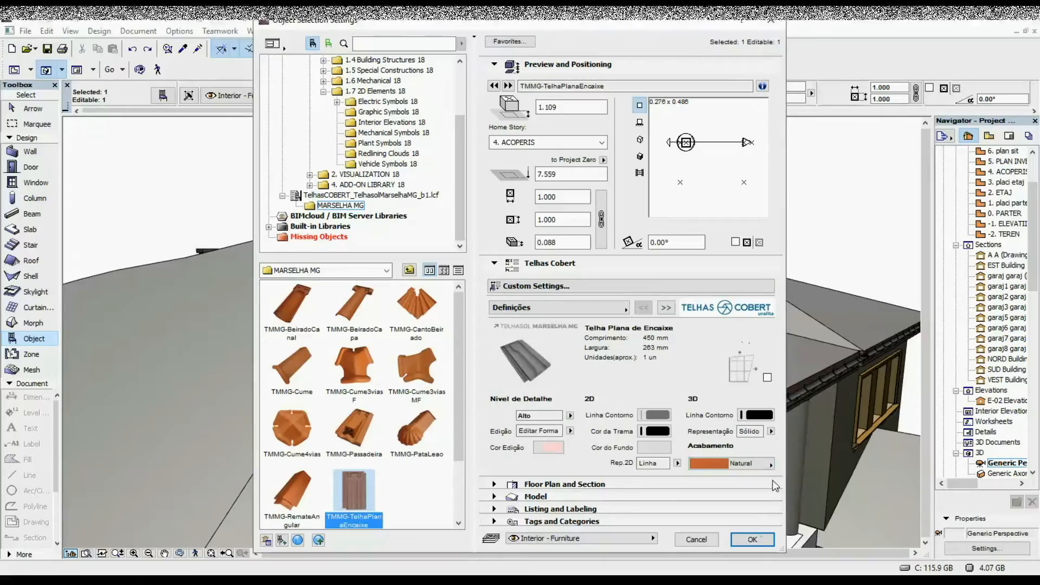
{"action": "left_click", "coordinate": [752, 539]}
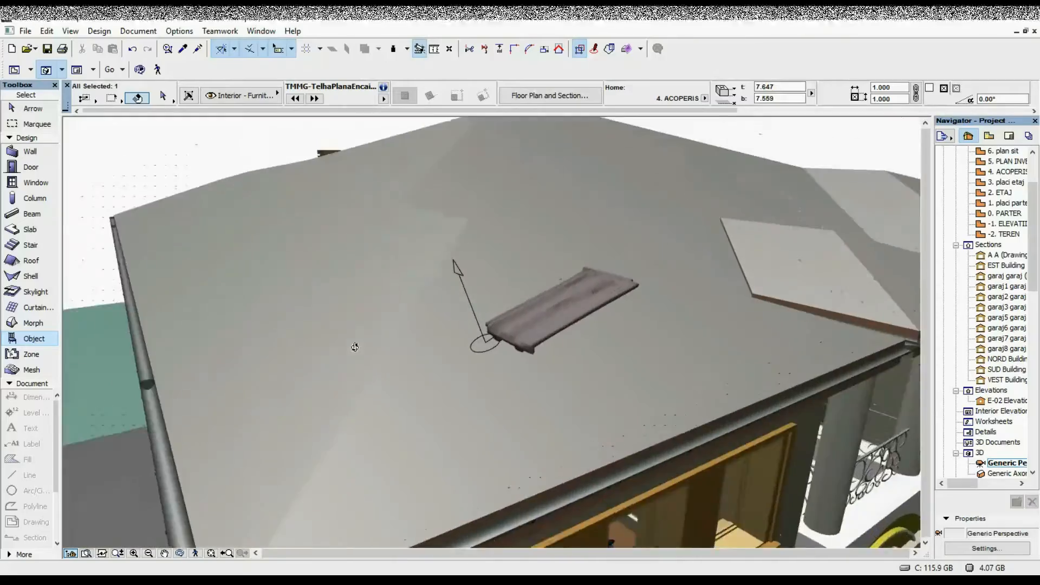
Select the placed tile on the 3D roof and reopen its Object Settings.
{"action": "left_click", "coordinate": [558, 303]}
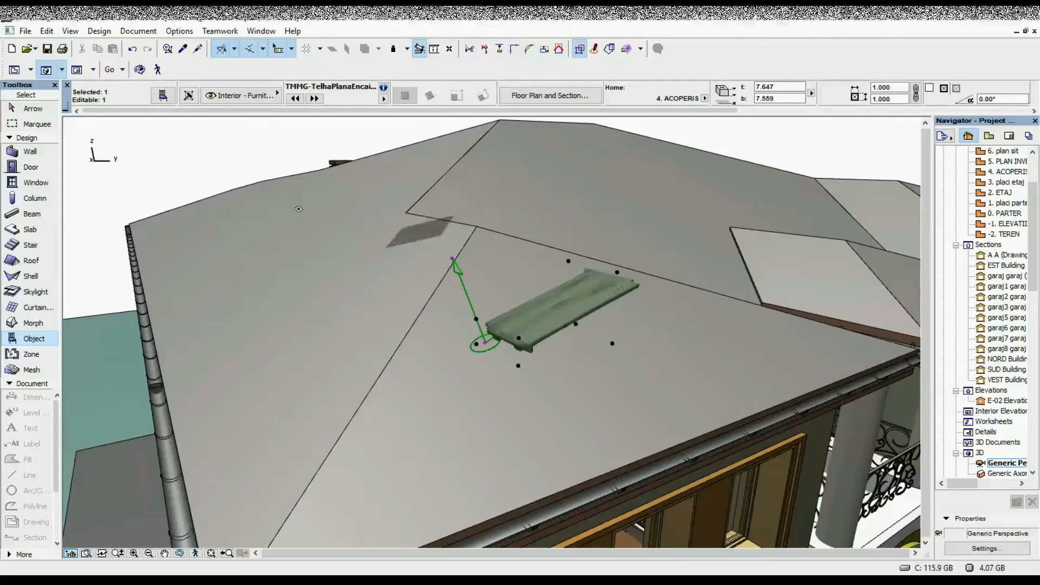
{"action": "mouse_move", "coordinate": [162, 95]}
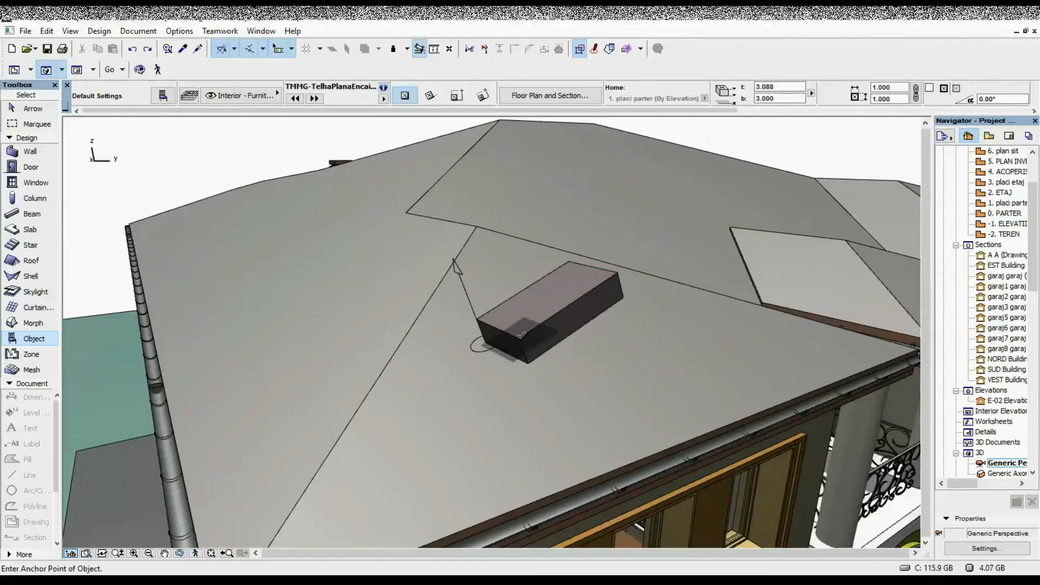
{"action": "left_click", "coordinate": [544, 312]}
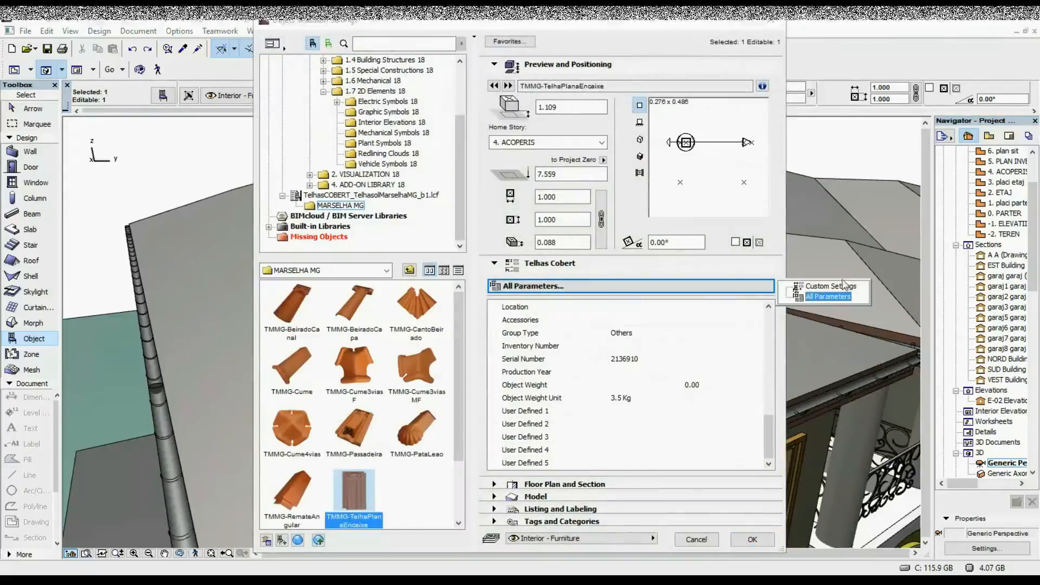
In Custom Settings tick the editable tile-area checkbox and confirm.
{"action": "left_click", "coordinate": [831, 285]}
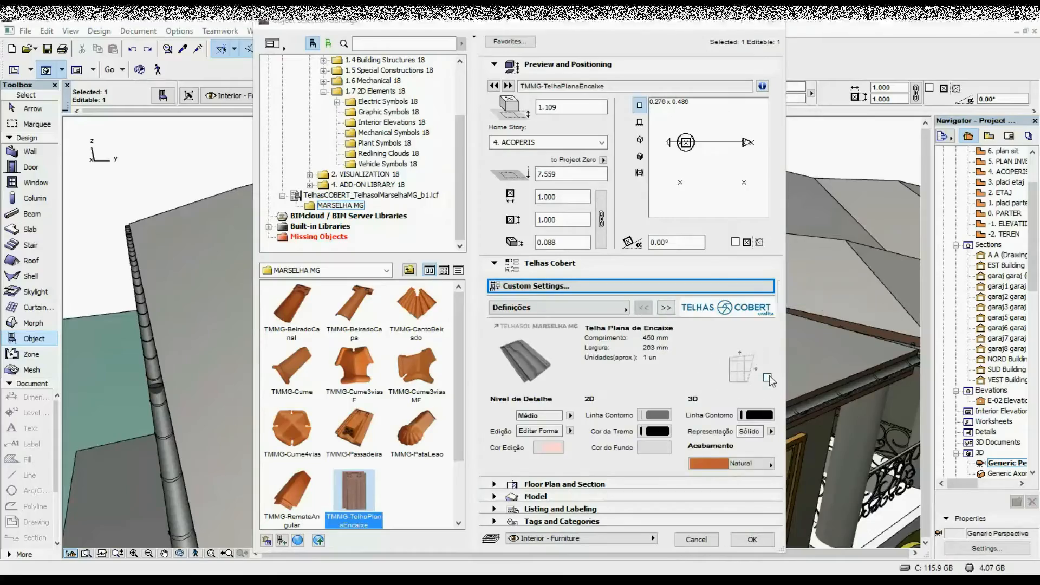
{"action": "mouse_move", "coordinate": [768, 382]}
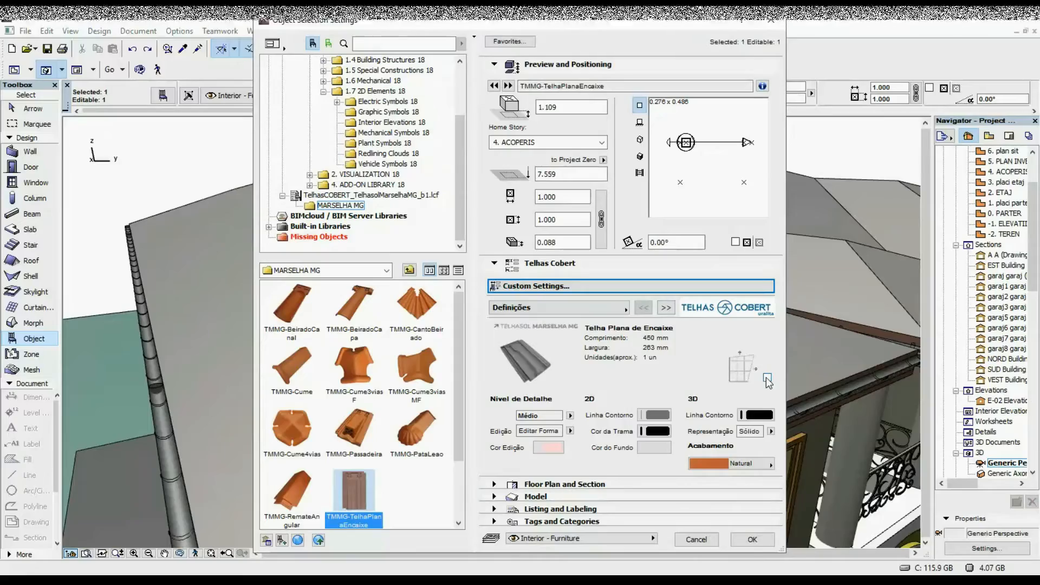
{"action": "left_click", "coordinate": [766, 377]}
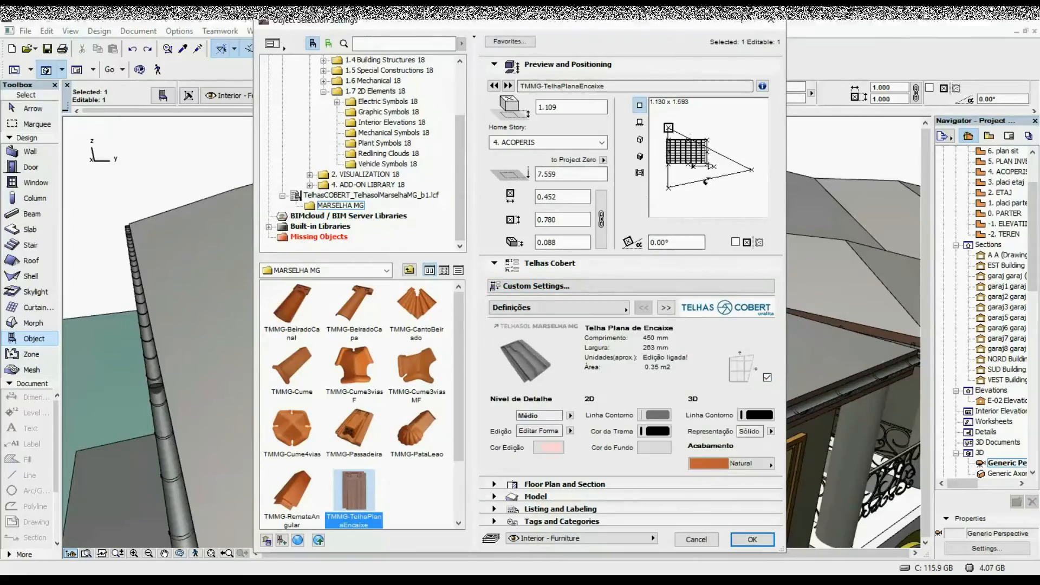
{"action": "left_click", "coordinate": [752, 540]}
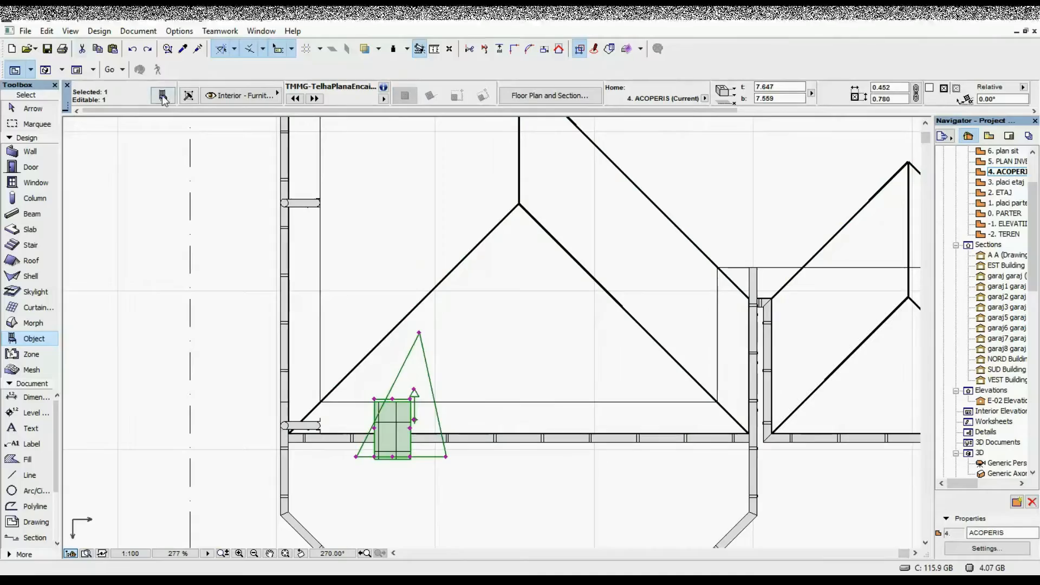
On the Aplicação page set Inclinação to 21.80 degrees and confirm.
{"action": "left_click", "coordinate": [164, 95]}
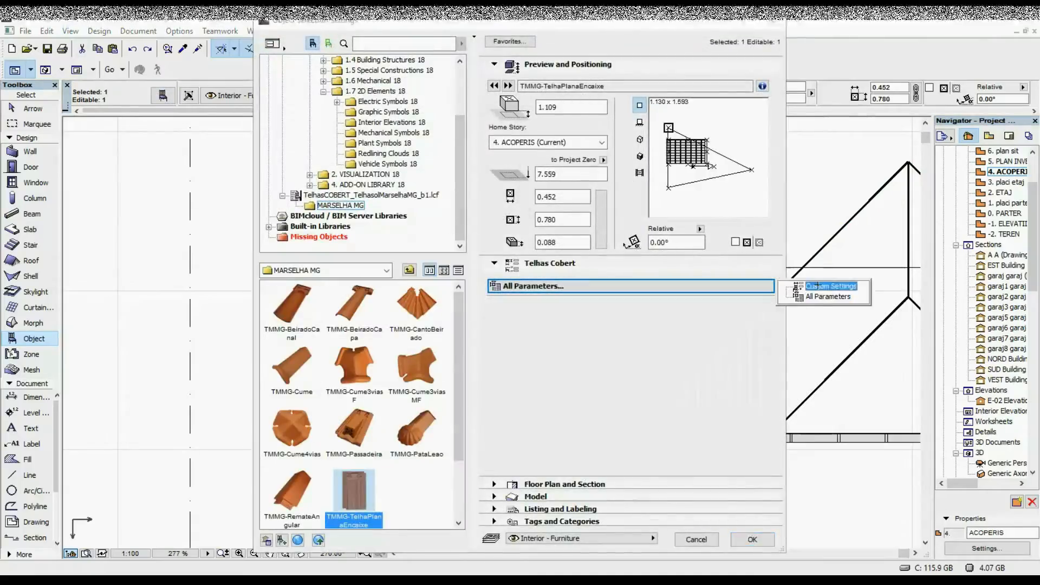
{"action": "left_click", "coordinate": [830, 286]}
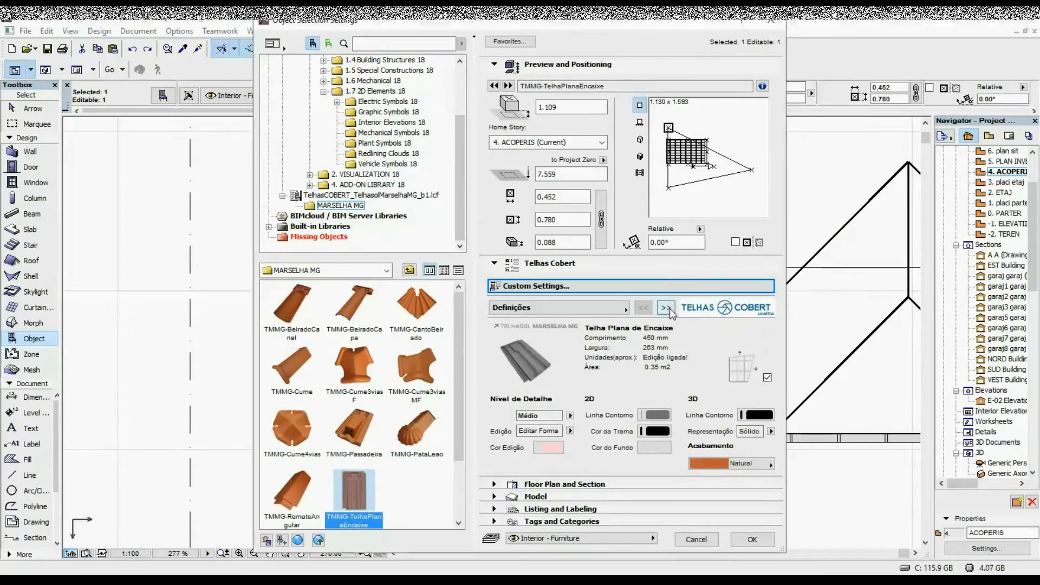
{"action": "left_click", "coordinate": [666, 308]}
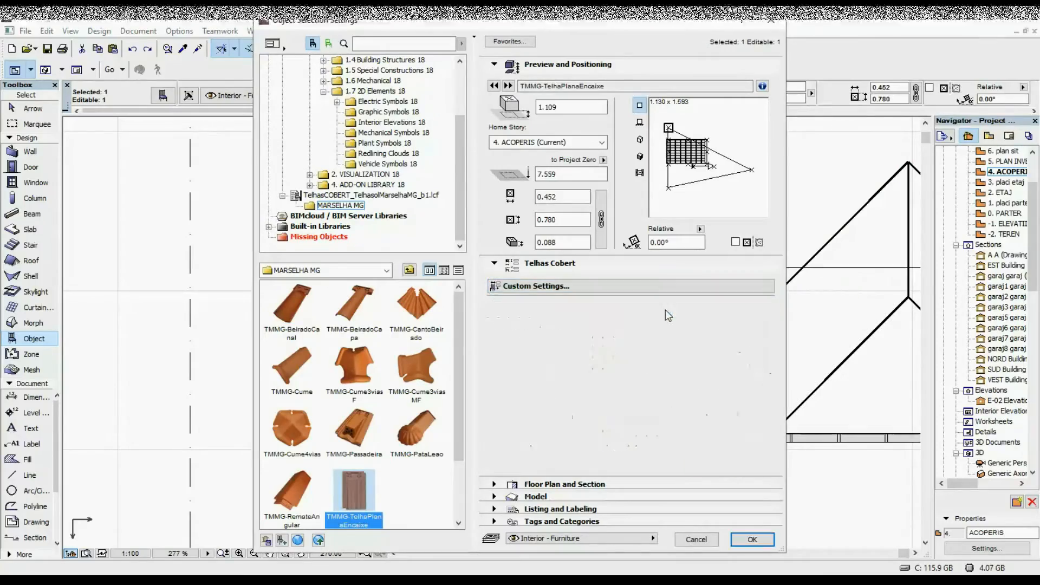
{"action": "left_click", "coordinate": [535, 285]}
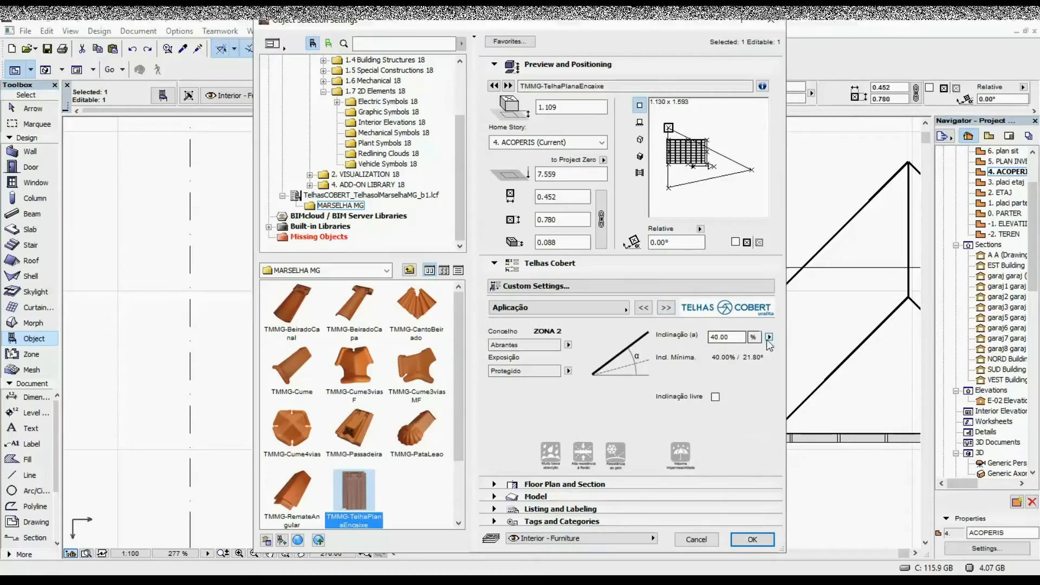
{"action": "left_click", "coordinate": [753, 337]}
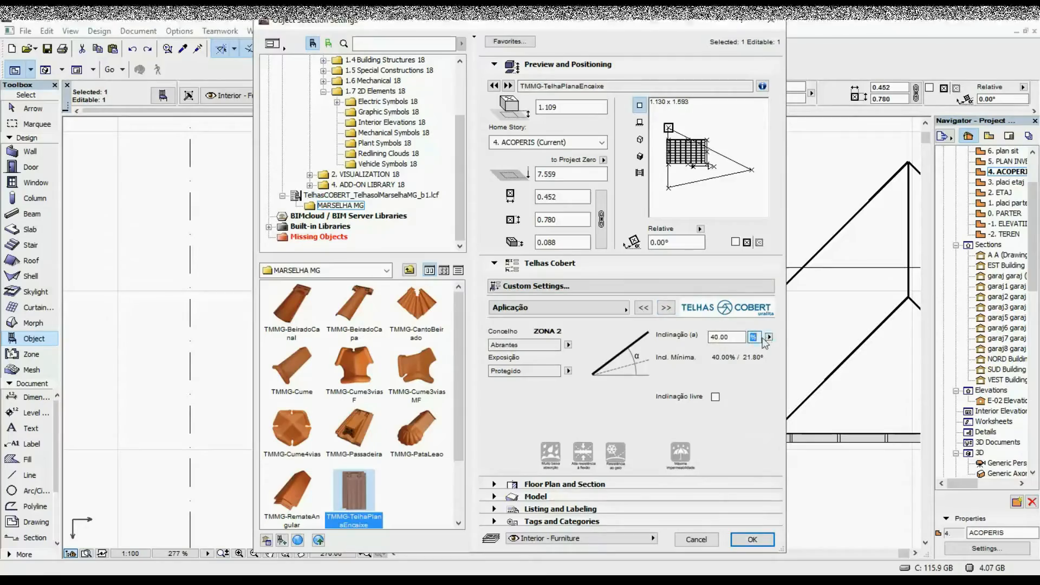
{"action": "left_click", "coordinate": [752, 337]}
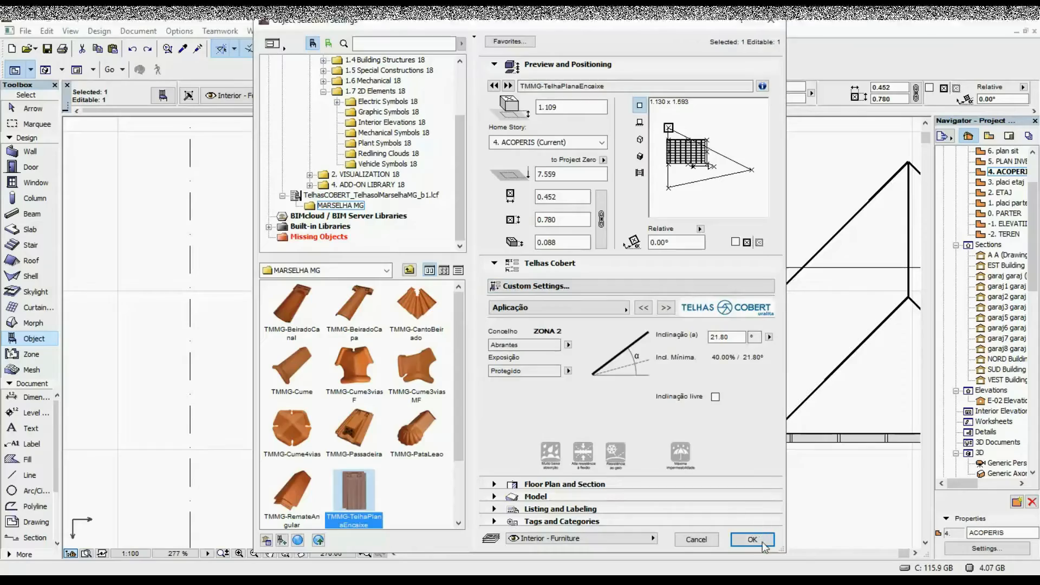
{"action": "left_click", "coordinate": [751, 539]}
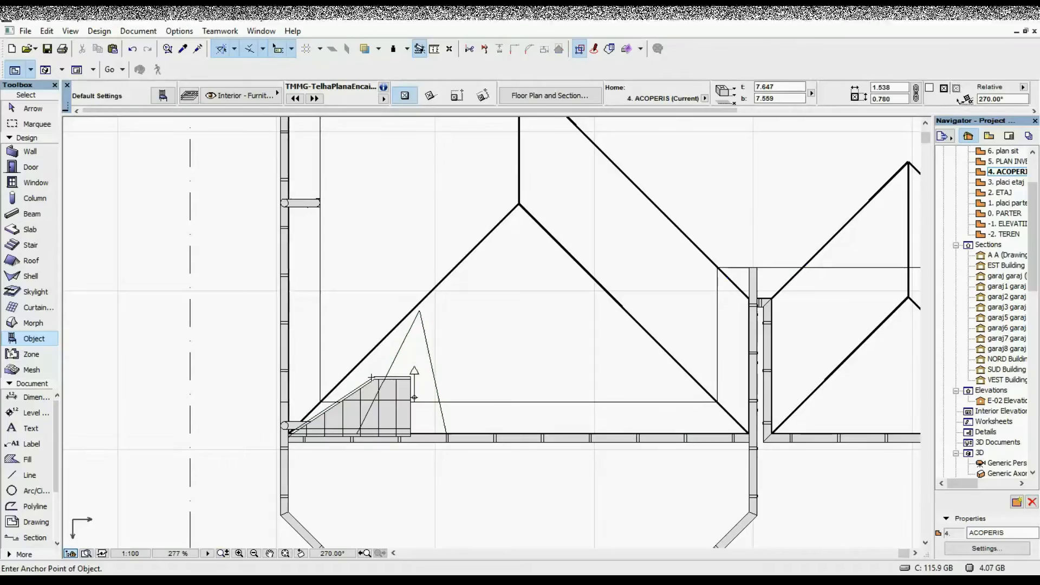
Select the triangular tile area in the 3D window.
{"action": "left_click", "coordinate": [371, 401]}
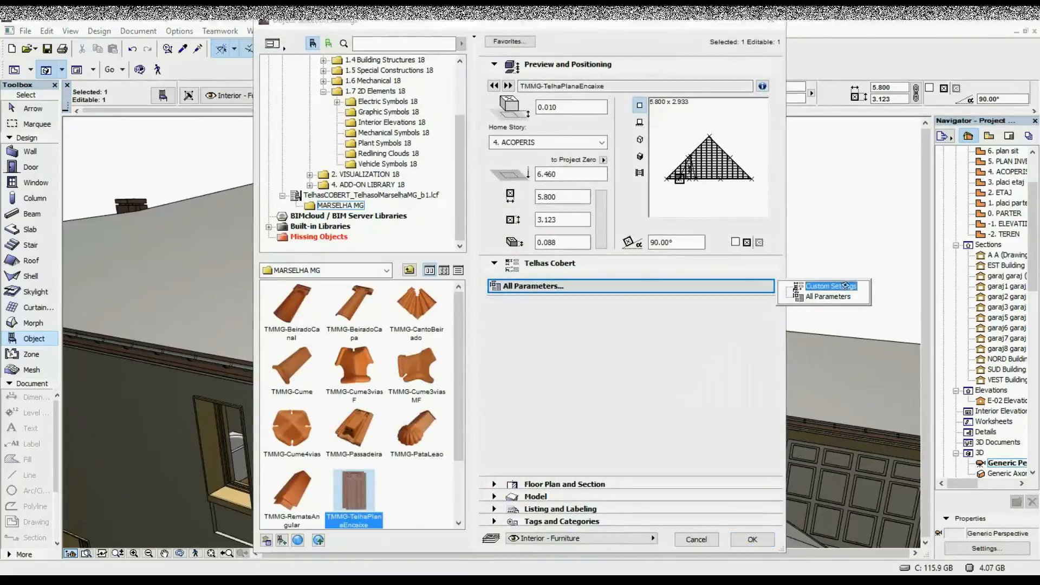
On the Aplicação page allow a free slope of 19.00° and apply it to the roof face.
{"action": "left_click", "coordinate": [830, 286]}
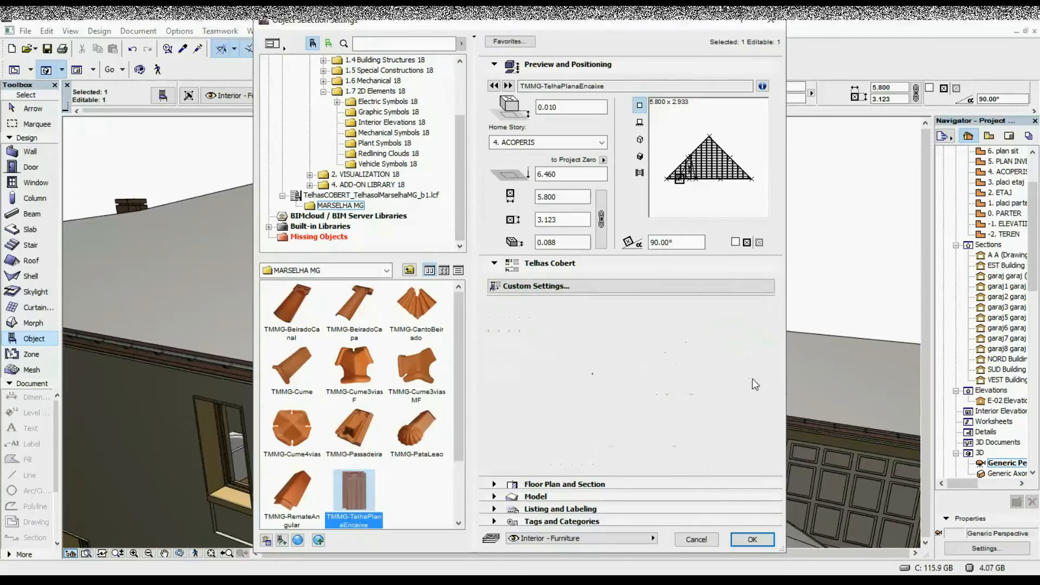
{"action": "left_click", "coordinate": [534, 286]}
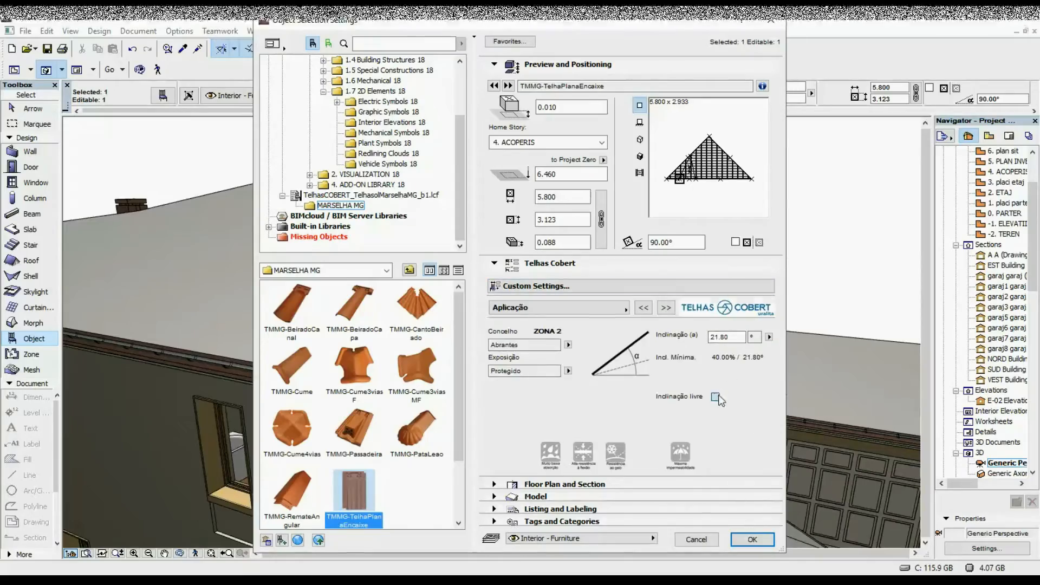
{"action": "left_click", "coordinate": [716, 396]}
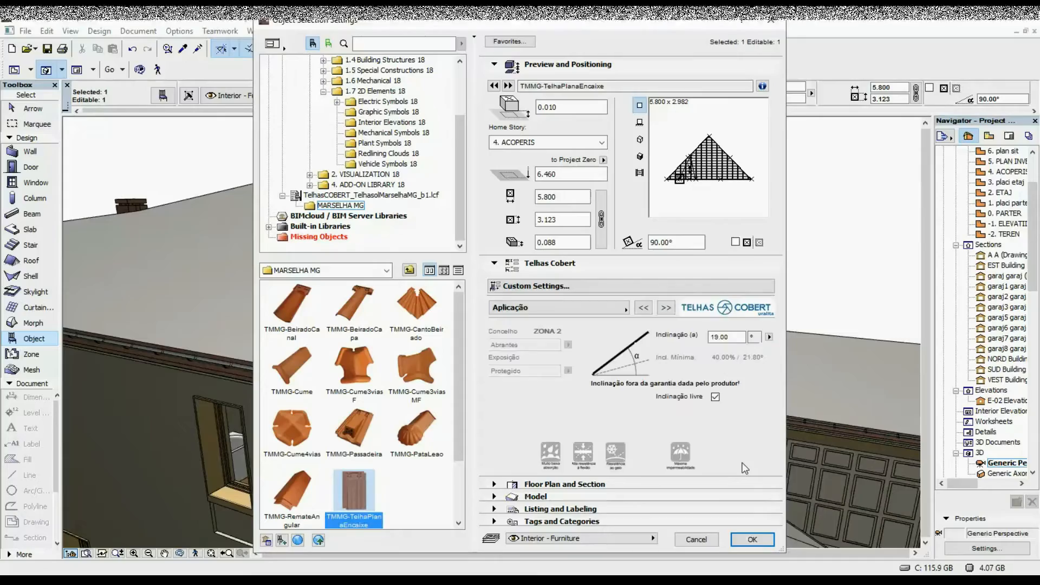
{"action": "mouse_move", "coordinate": [669, 402]}
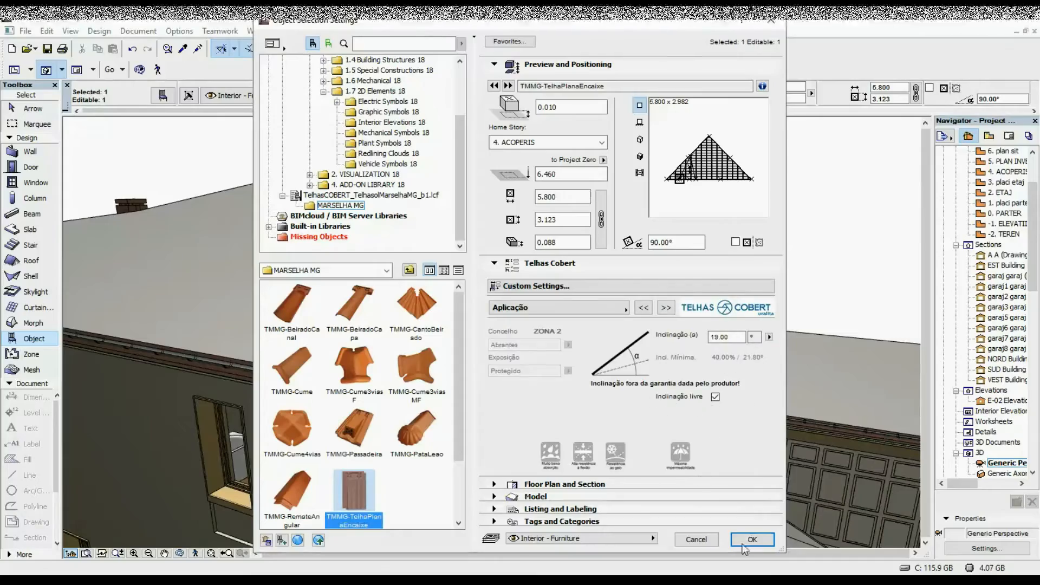
{"action": "left_click", "coordinate": [752, 540]}
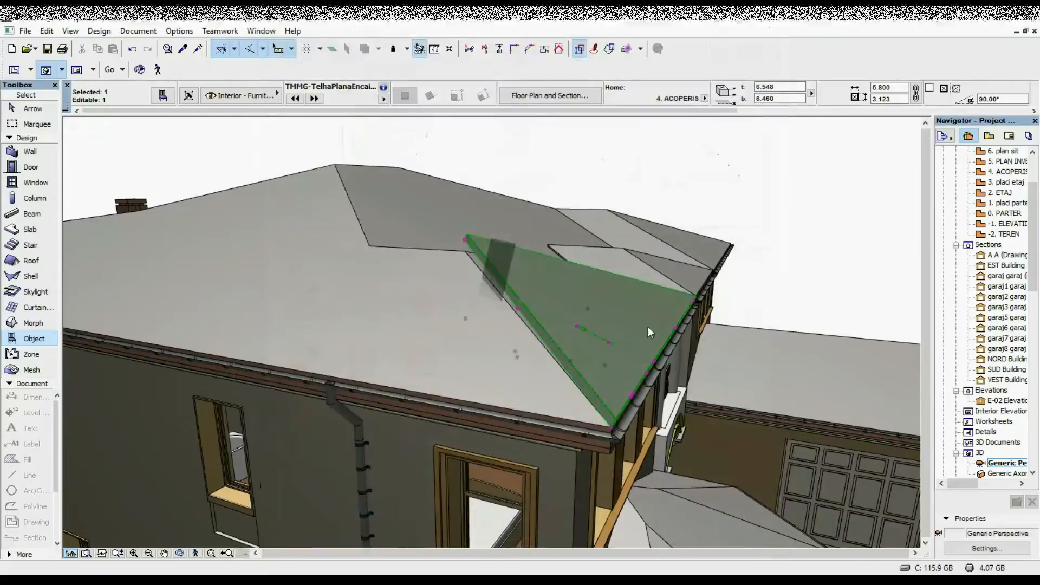
Select the placed Telhas Cobert tile object to reach its settings.
{"action": "left_click", "coordinate": [37, 124]}
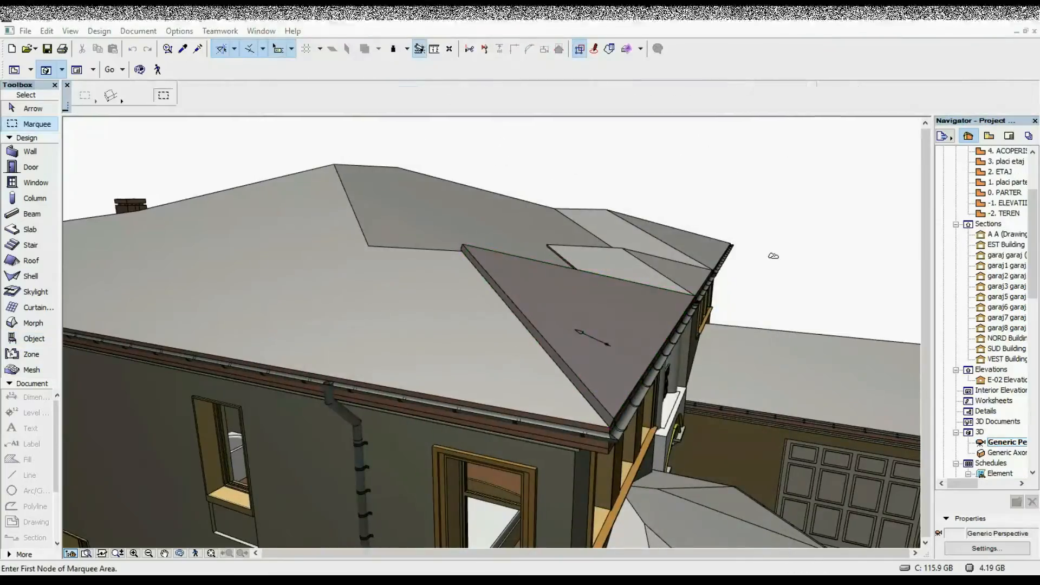
{"action": "mouse_move", "coordinate": [559, 284]}
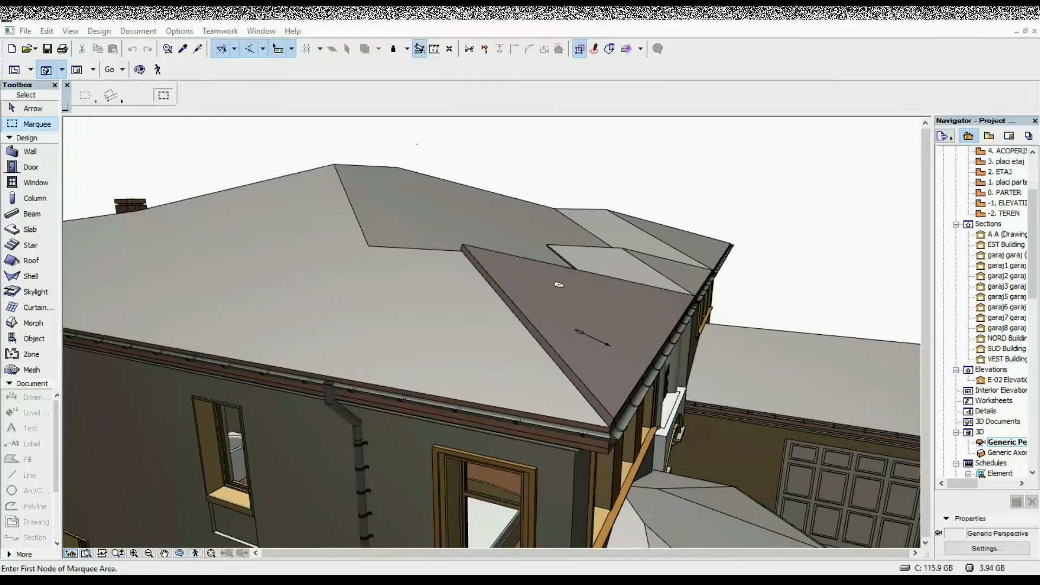
{"action": "mouse_move", "coordinate": [459, 240]}
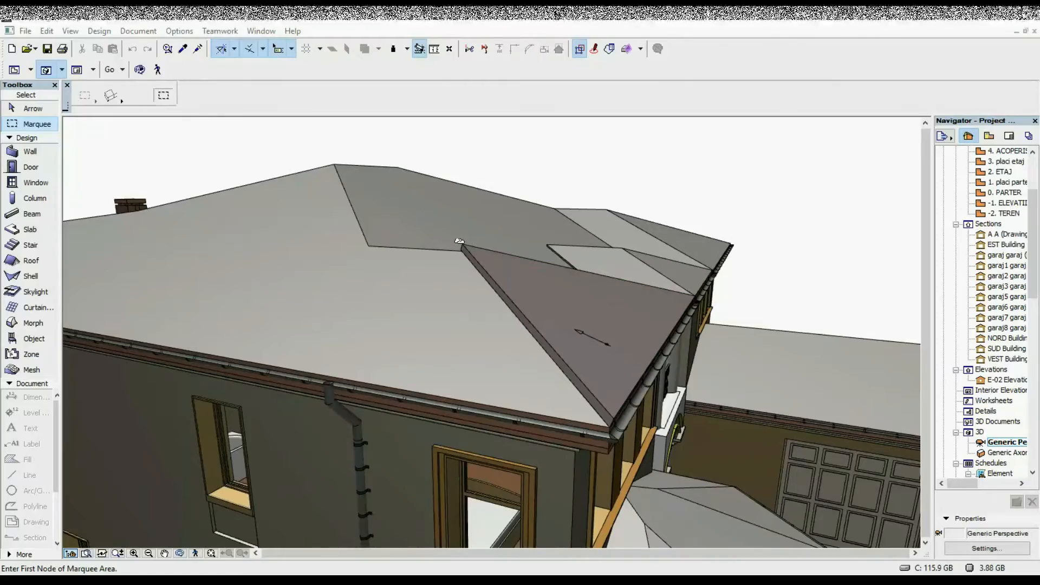
{"action": "mouse_move", "coordinate": [465, 244]}
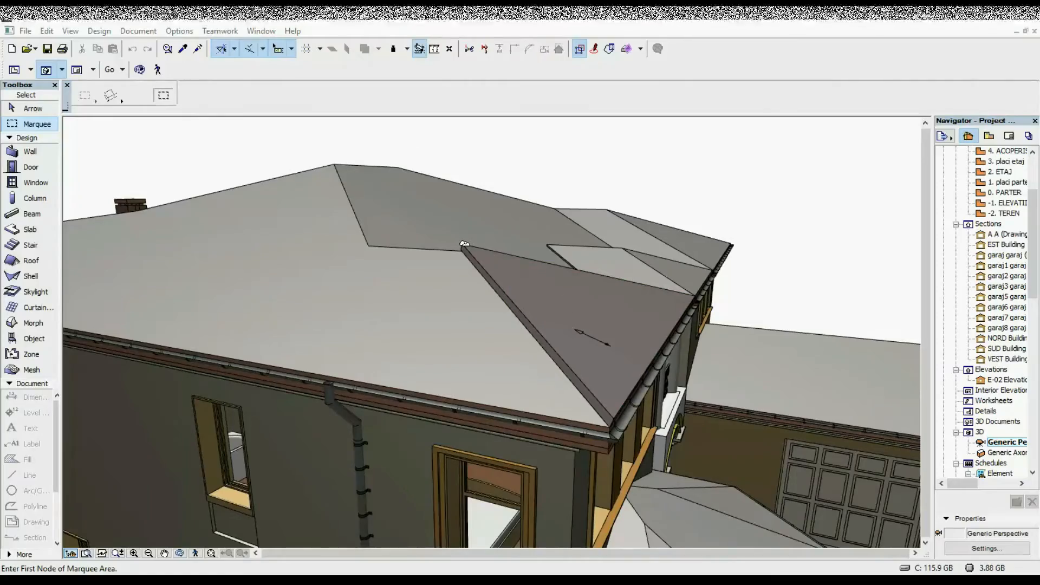
{"action": "mouse_move", "coordinate": [486, 350]}
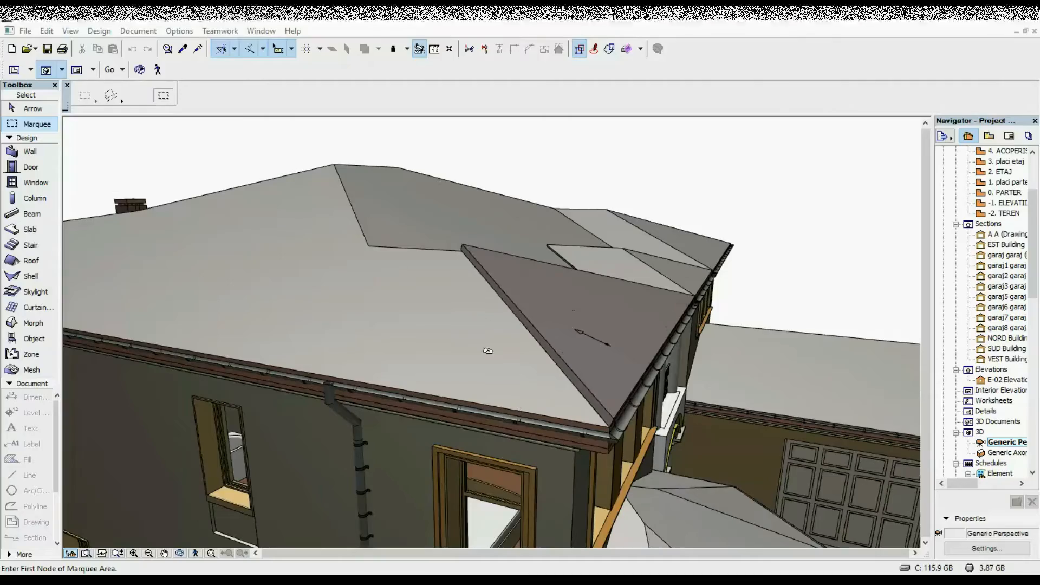
{"action": "mouse_move", "coordinate": [490, 299]}
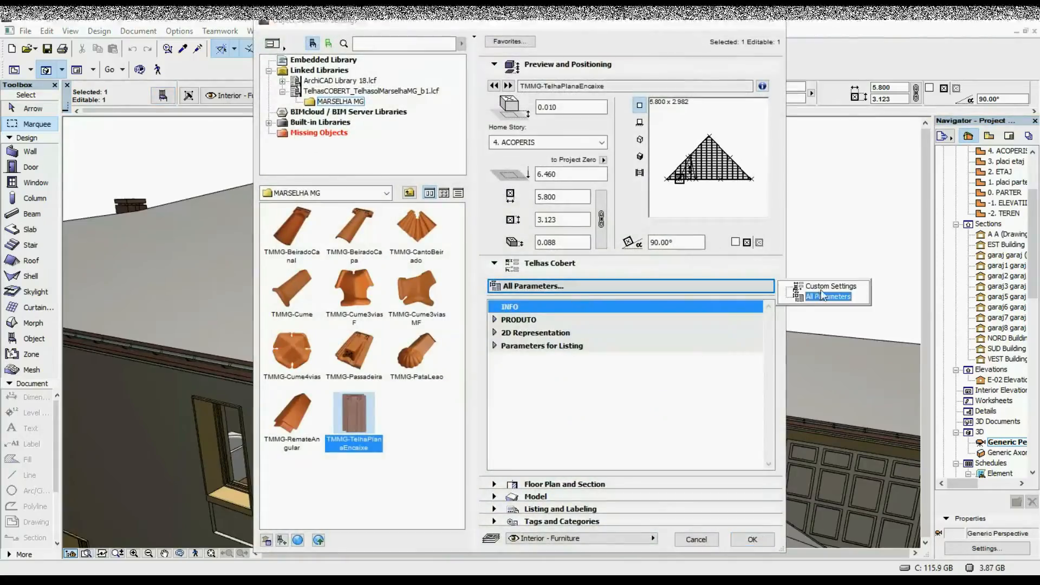
Read the 9.06 m² area on the Definições page of Custom Settings and confirm with OK.
{"action": "left_click", "coordinate": [830, 286]}
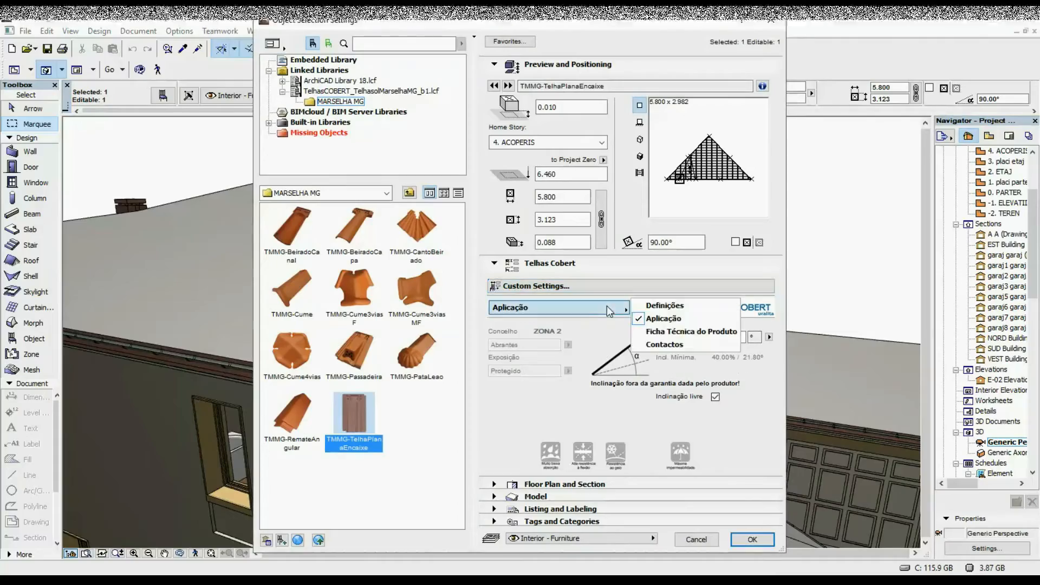
{"action": "mouse_move", "coordinate": [664, 306]}
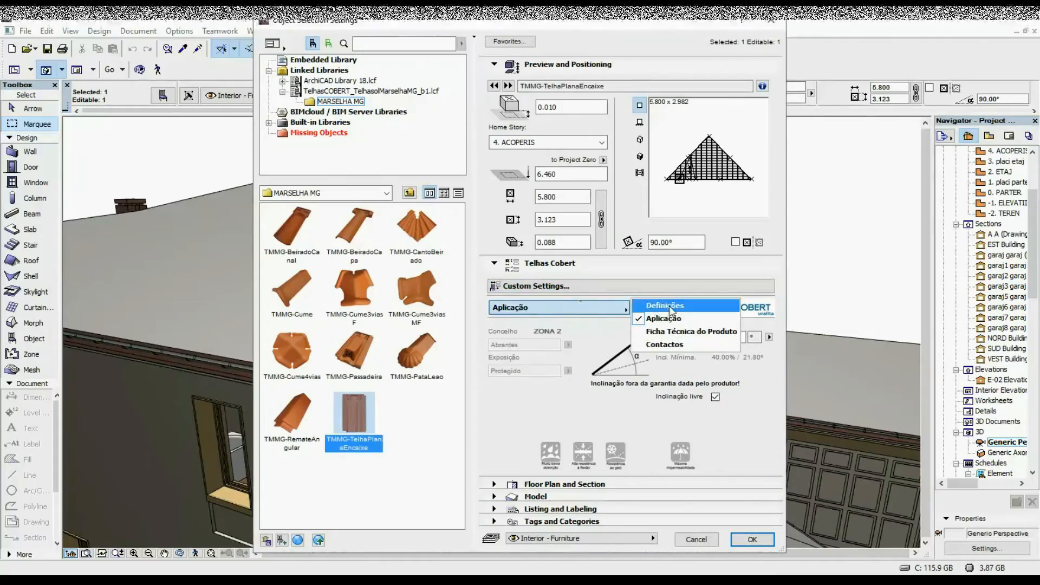
{"action": "left_click", "coordinate": [664, 305]}
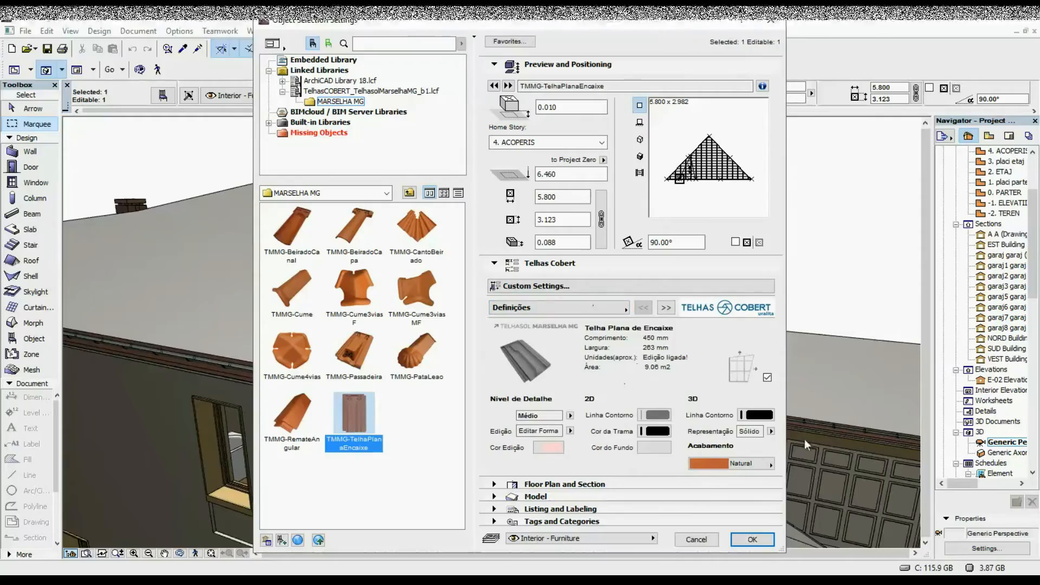
{"action": "mouse_move", "coordinate": [734, 386]}
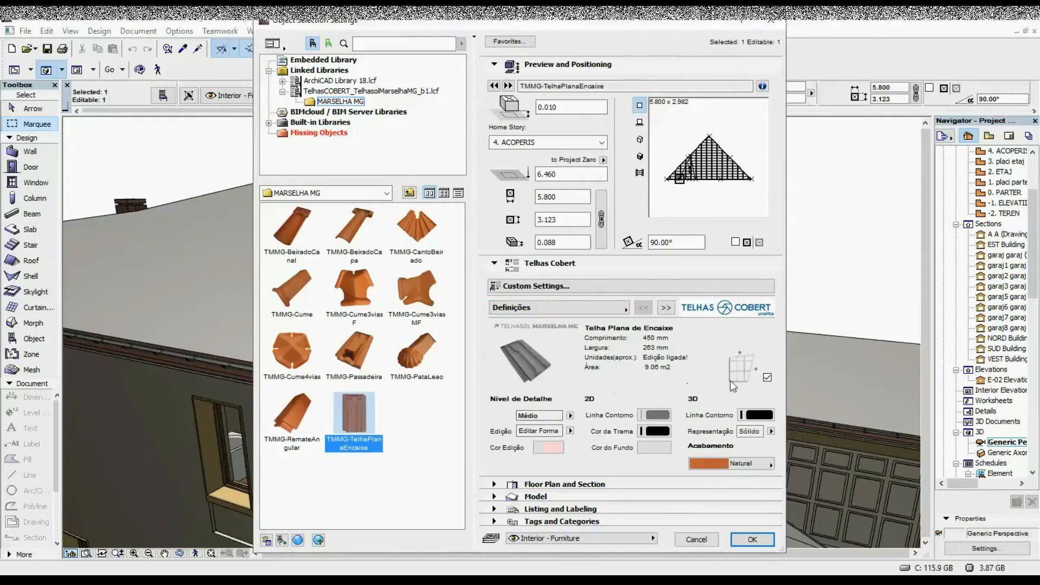
{"action": "mouse_move", "coordinate": [644, 373]}
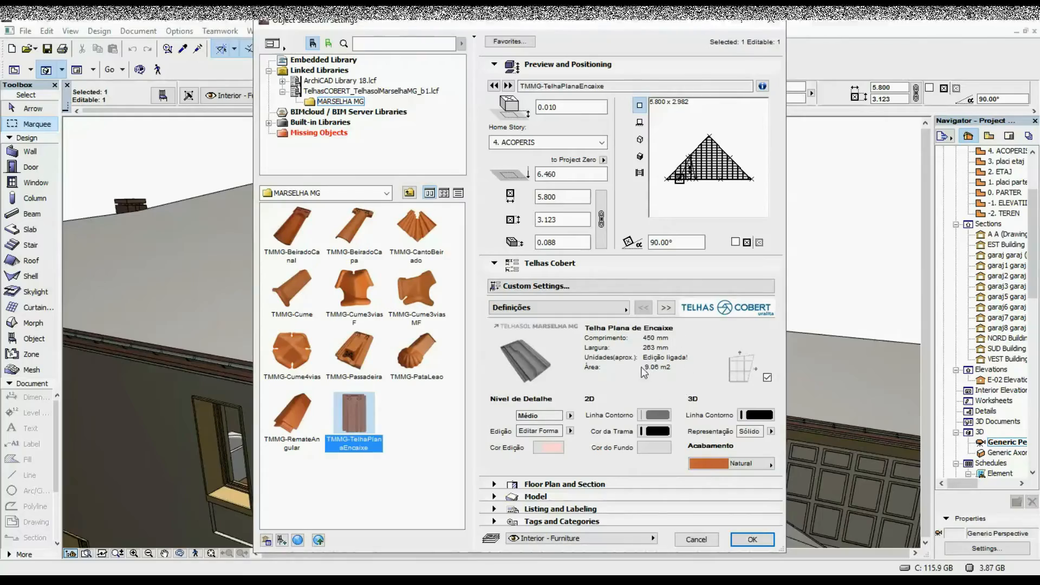
{"action": "mouse_move", "coordinate": [663, 371]}
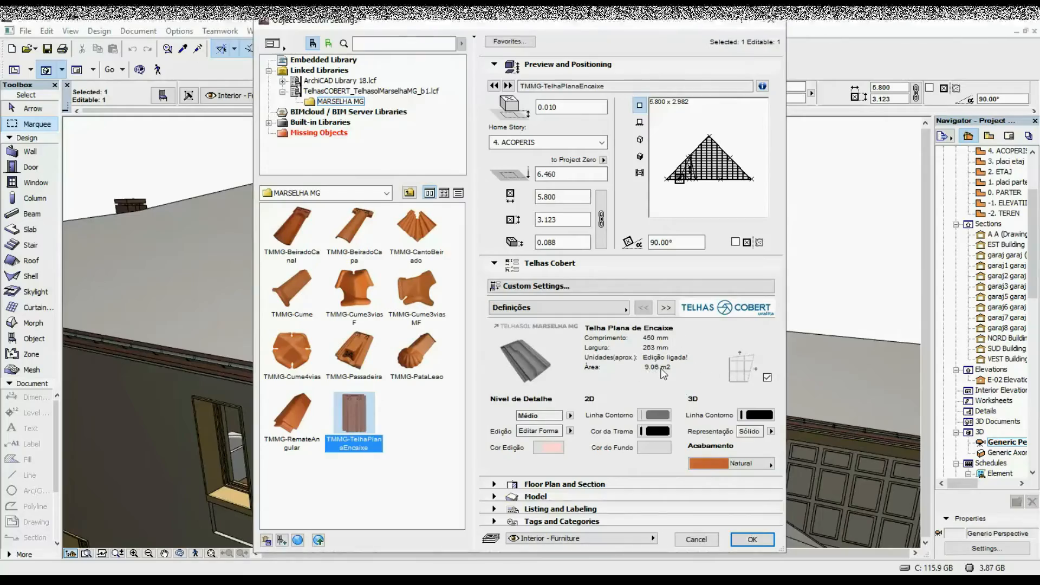
{"action": "mouse_move", "coordinate": [671, 372]}
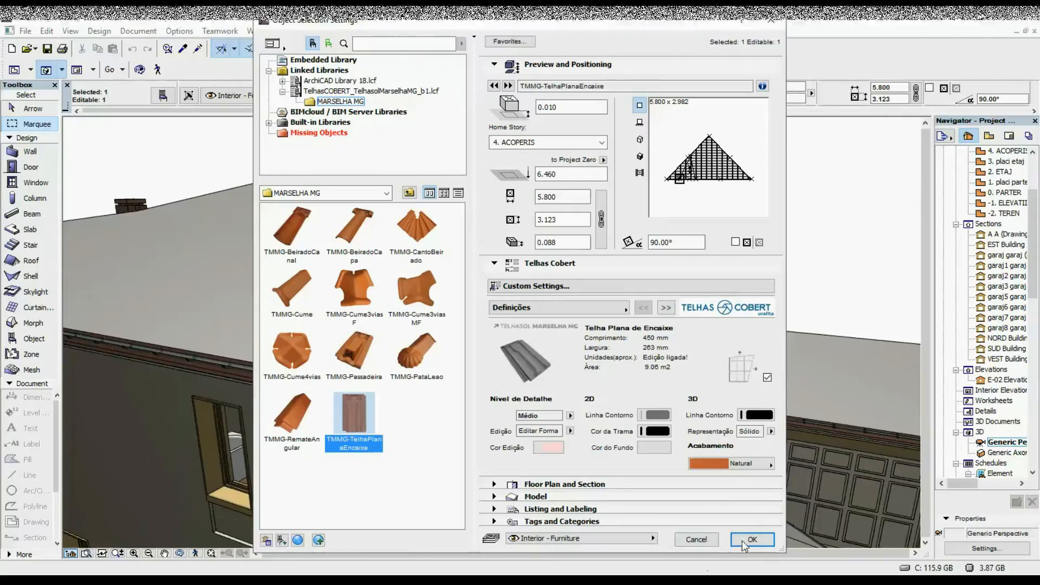
{"action": "left_click", "coordinate": [752, 539]}
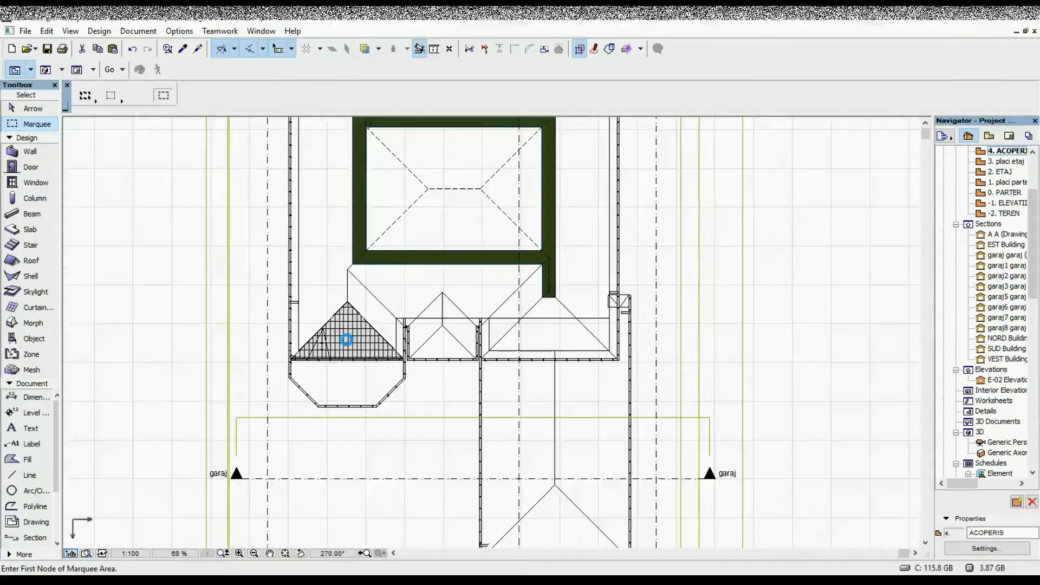
Stretch the second tile area's outline nodes to follow the large main roof face.
{"action": "left_click", "coordinate": [344, 339]}
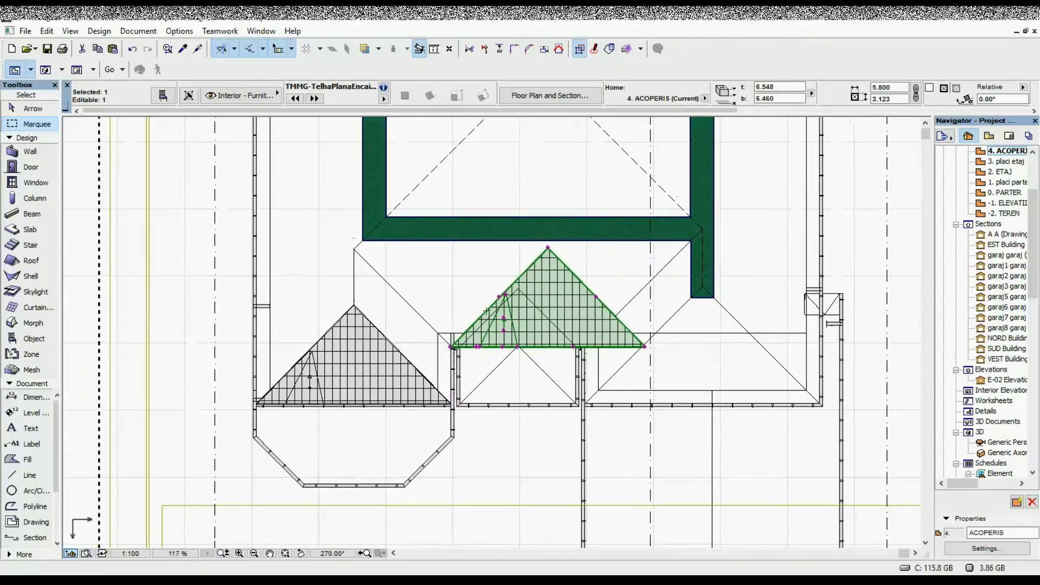
{"action": "left_click", "coordinate": [448, 247]}
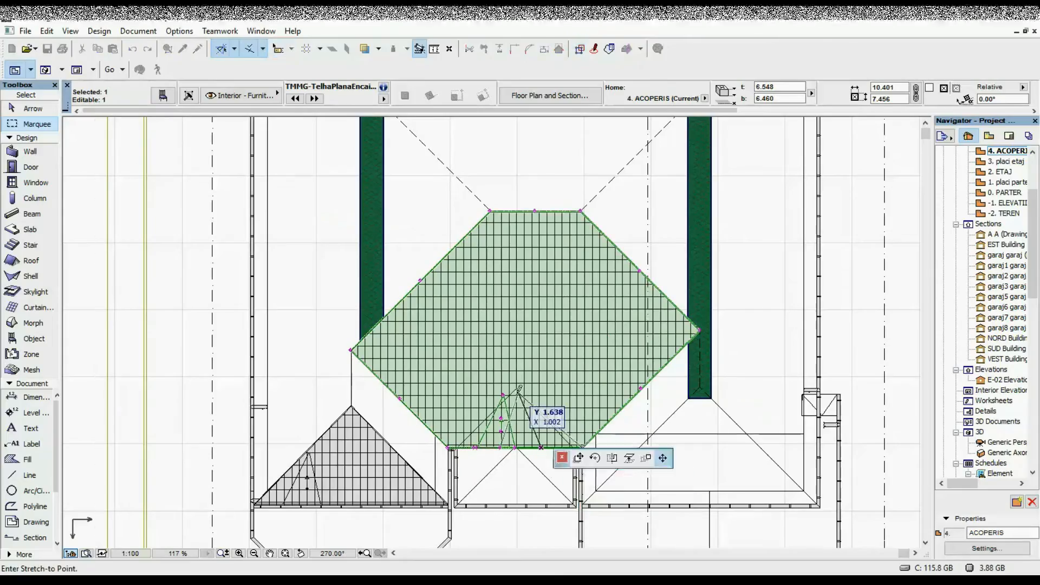
{"action": "left_click", "coordinate": [537, 438]}
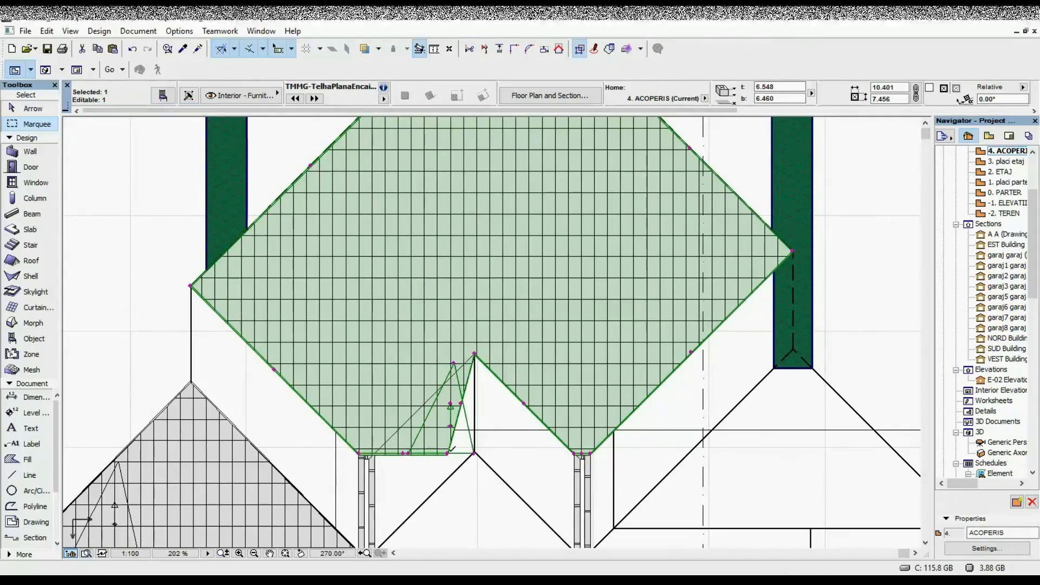
{"action": "left_click", "coordinate": [374, 452]}
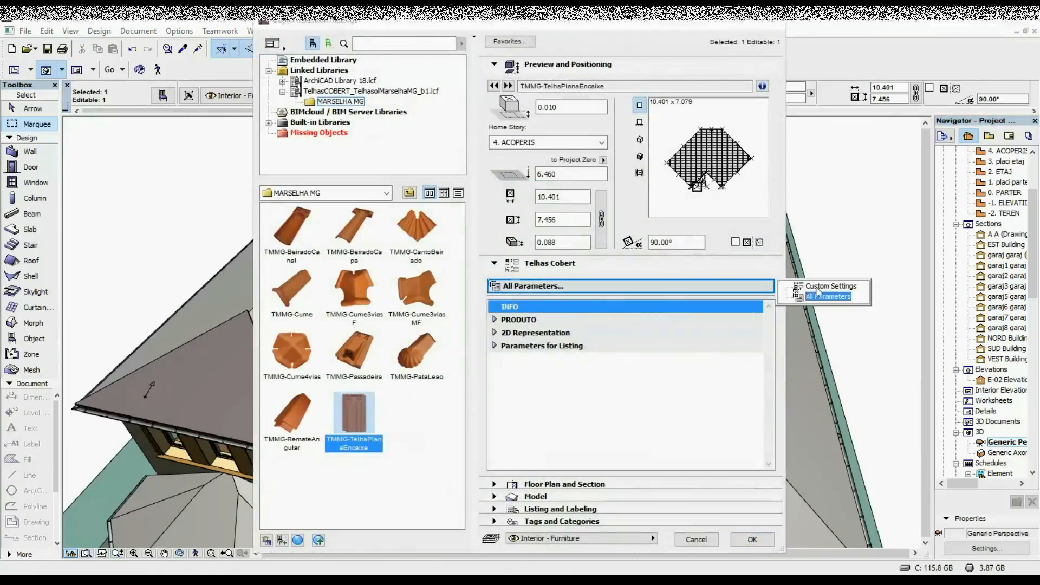
Switch the Telhas Cobert panel back to Custom Settings to read the 47.71 m² area.
{"action": "left_click", "coordinate": [830, 286]}
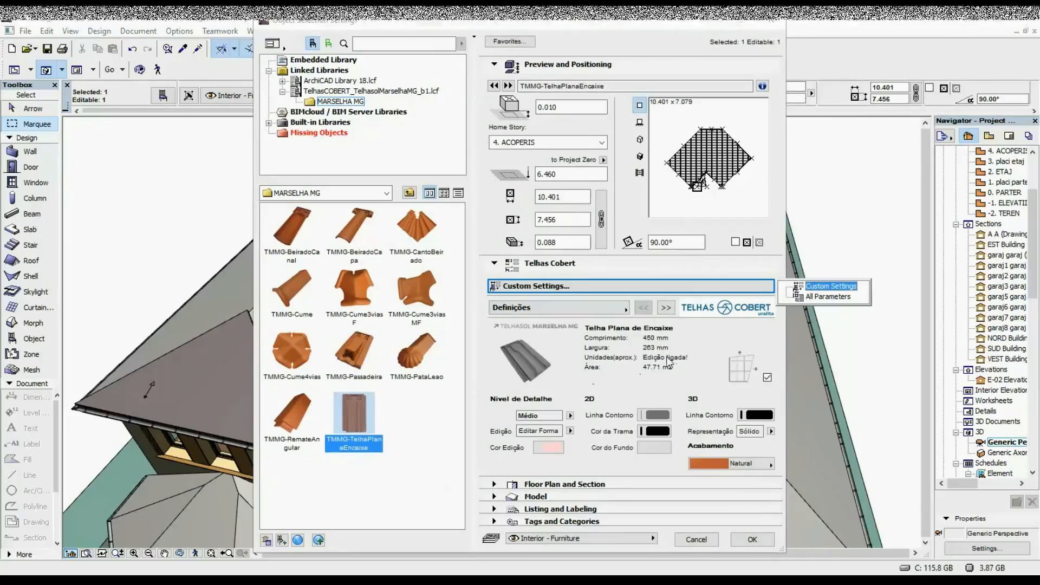
{"action": "mouse_move", "coordinate": [708, 551]}
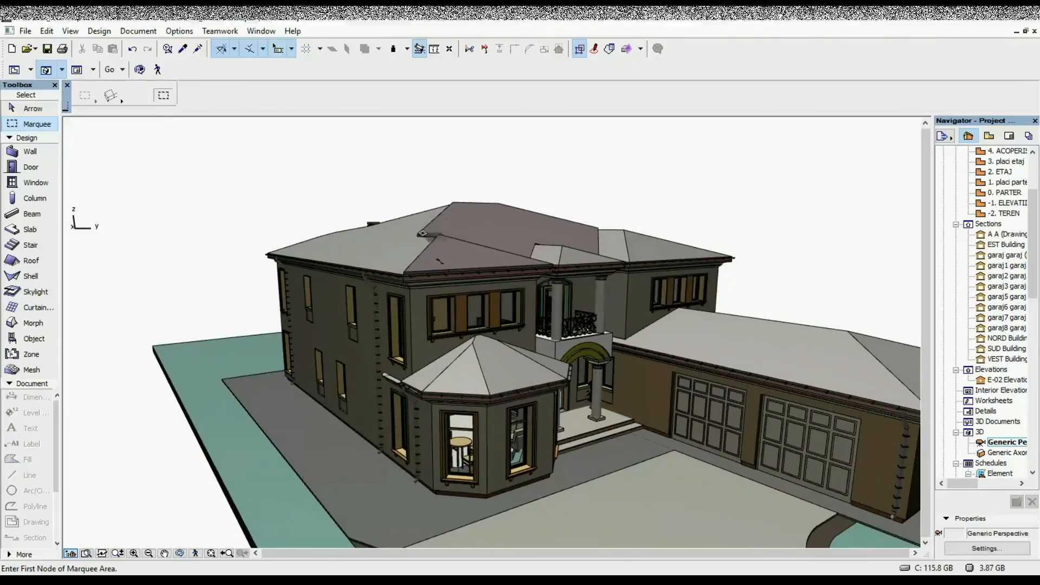
{"action": "mouse_move", "coordinate": [493, 228]}
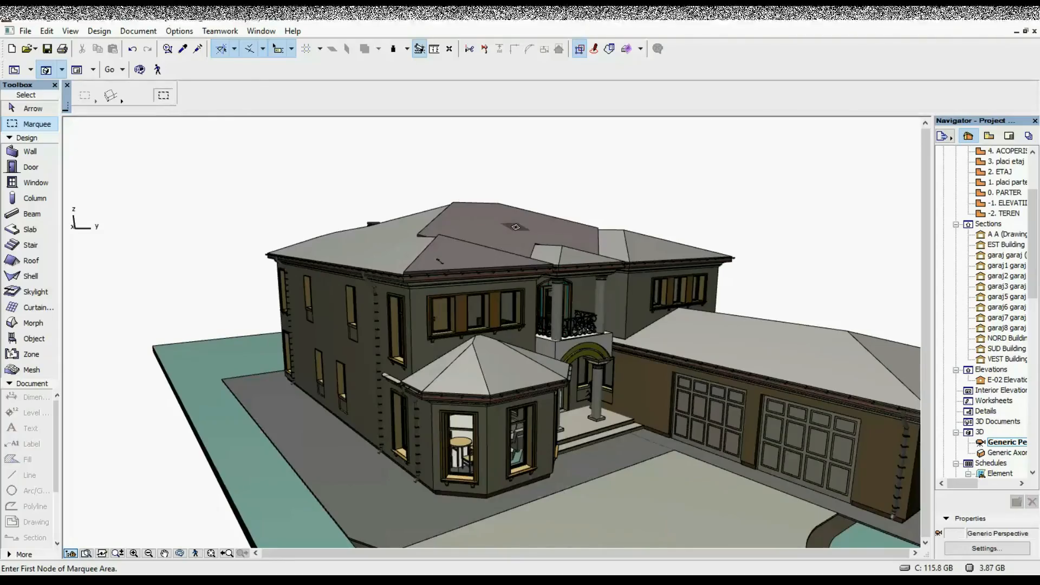
{"action": "mouse_move", "coordinate": [497, 234]}
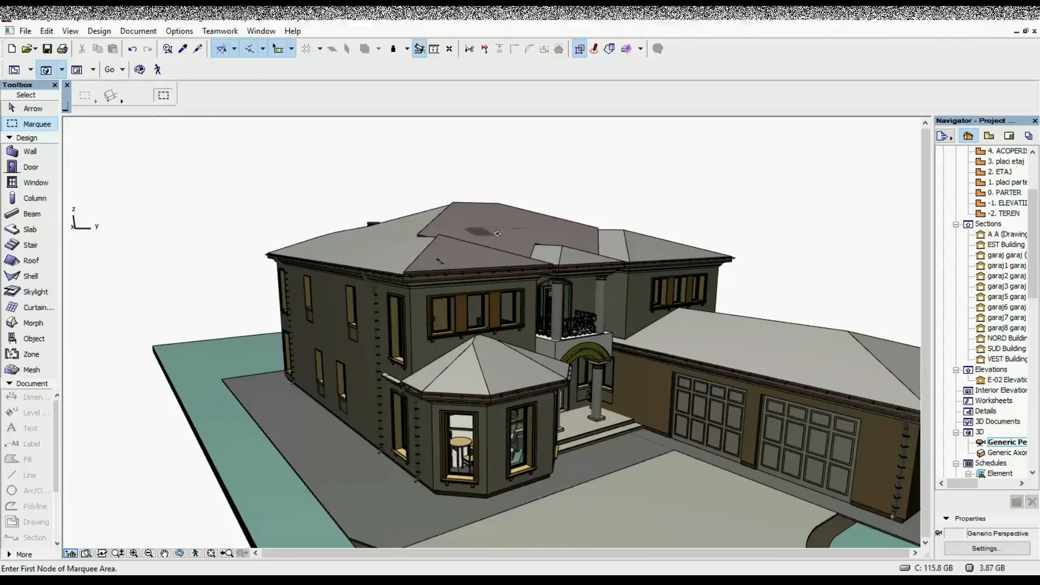